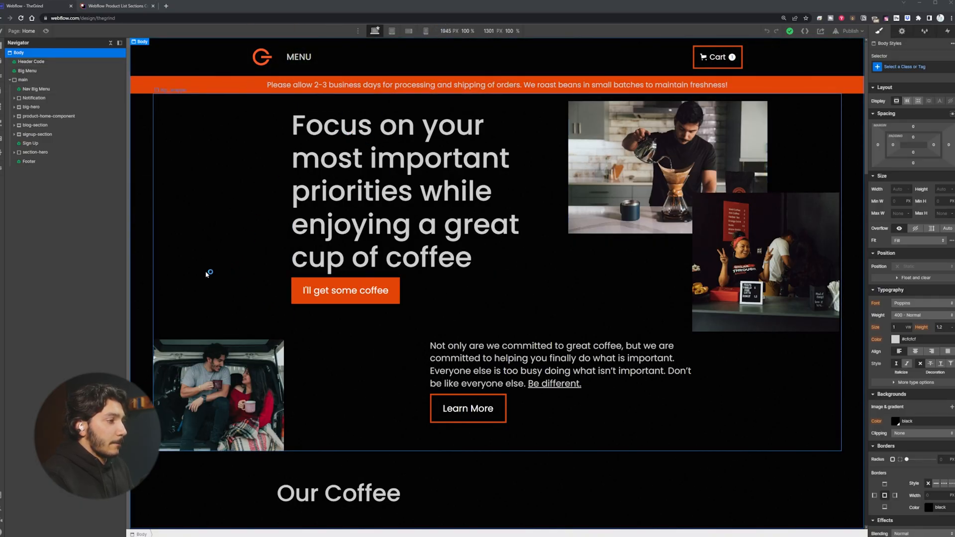
Step: Review the home page at tablet and desktop widths and check the Coffee talks and hero header sections
scroll(down, 3)
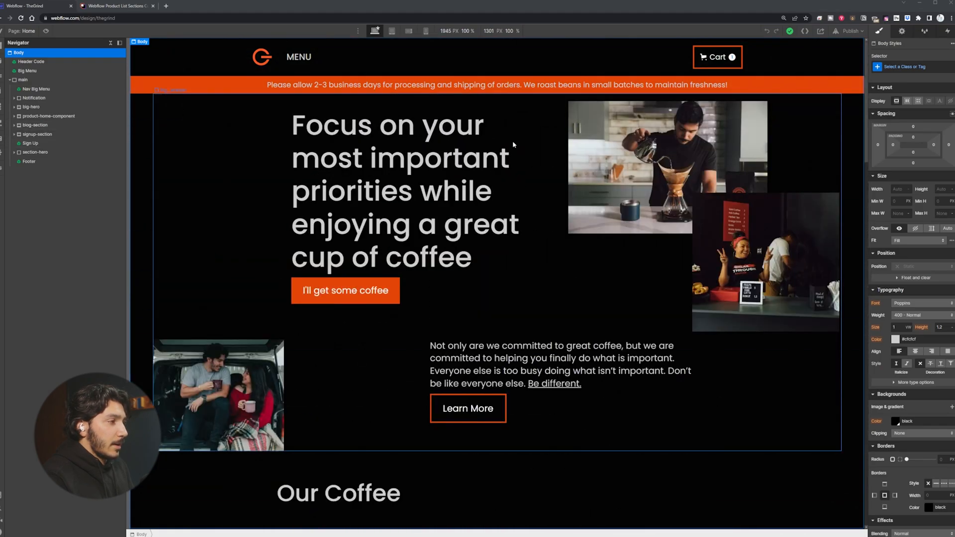
mouse_move(425, 31)
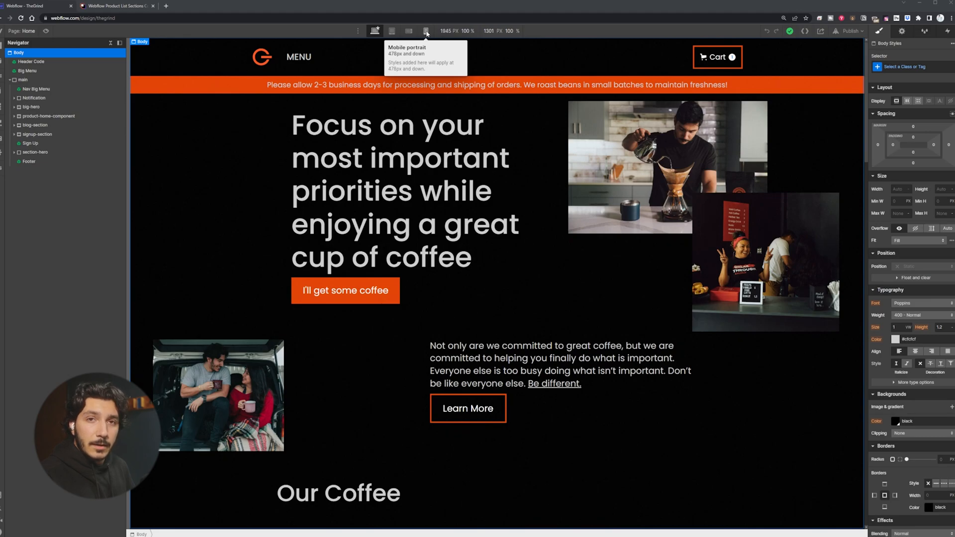
click(409, 31)
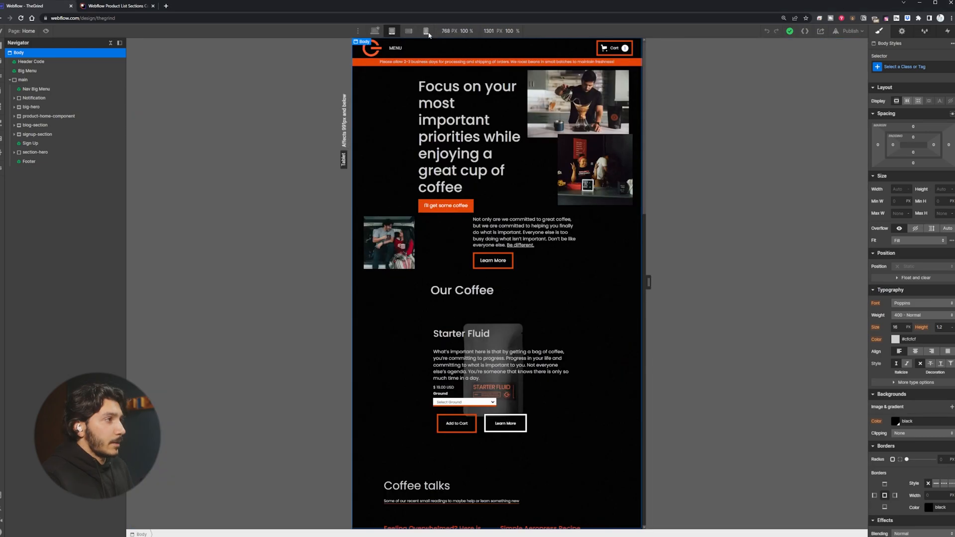
click(425, 30)
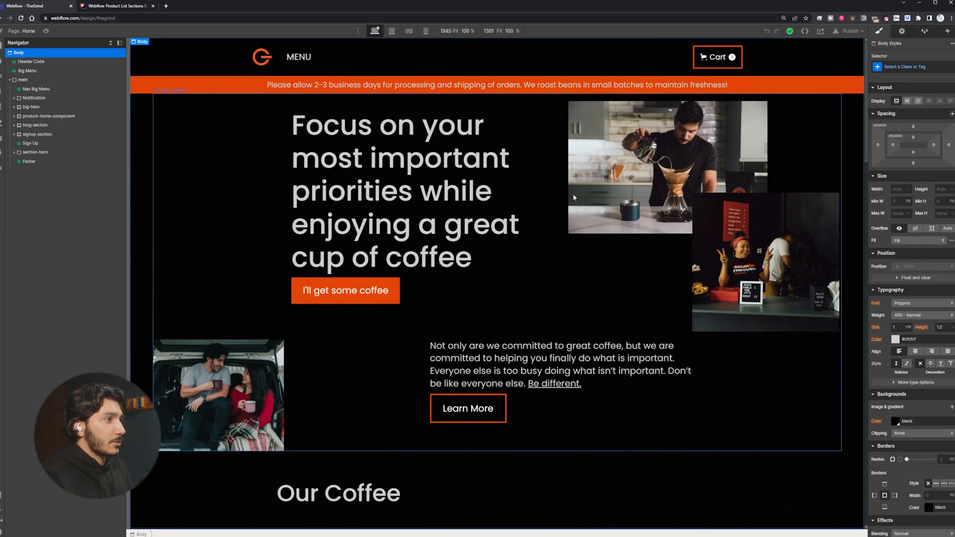
mouse_move(358, 97)
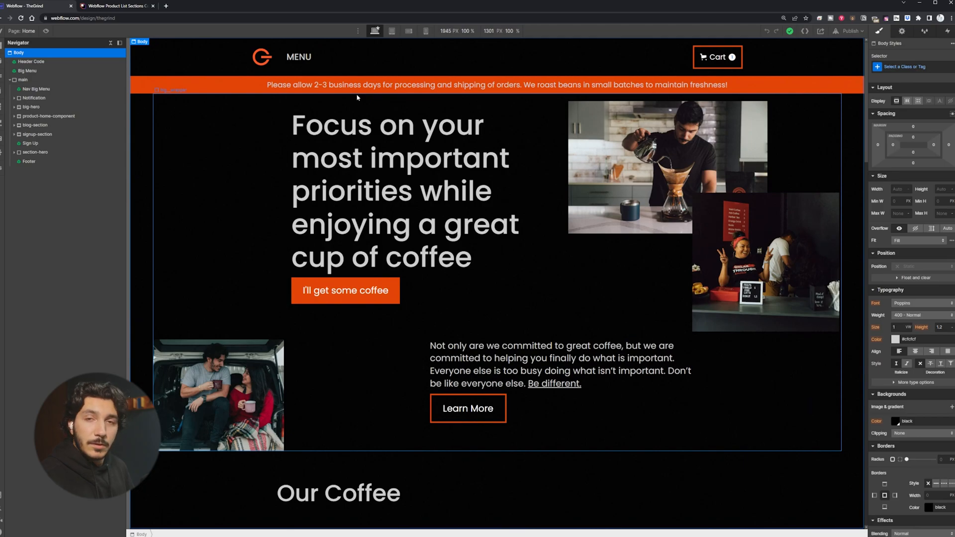
mouse_move(490, 337)
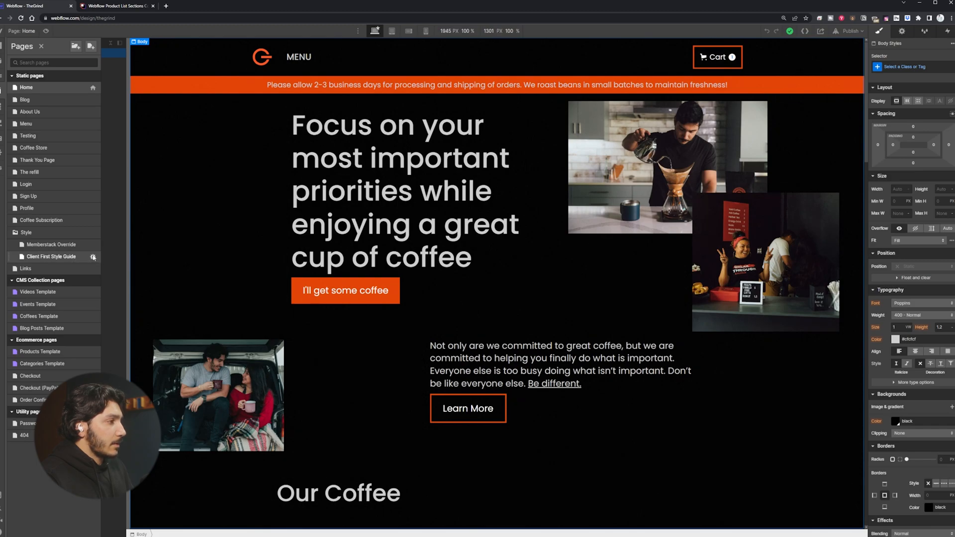
scroll(down, 3)
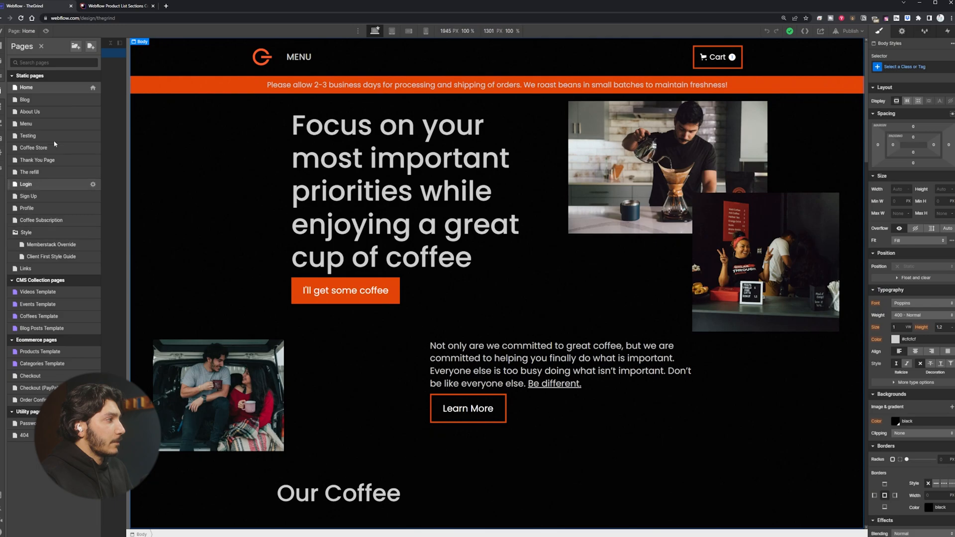
mouse_move(53, 87)
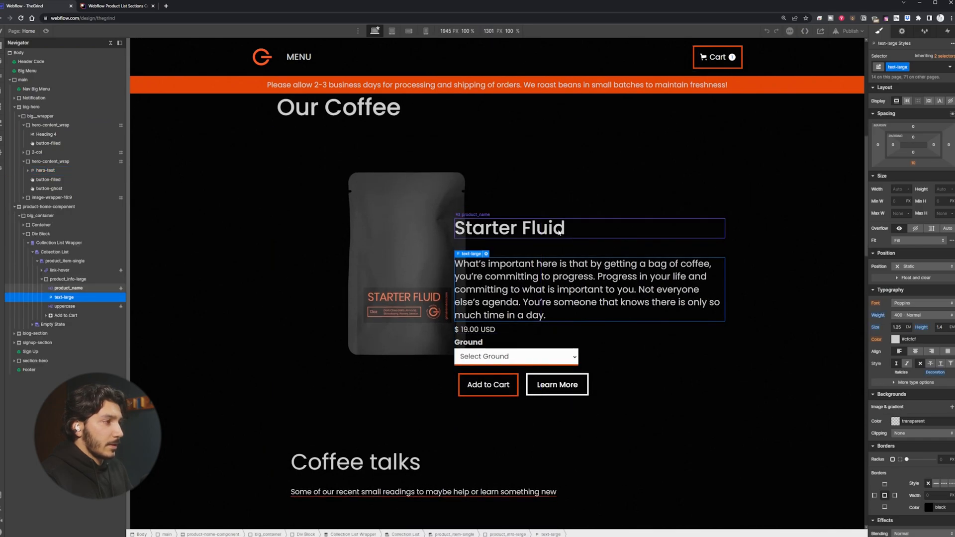
mouse_move(545, 228)
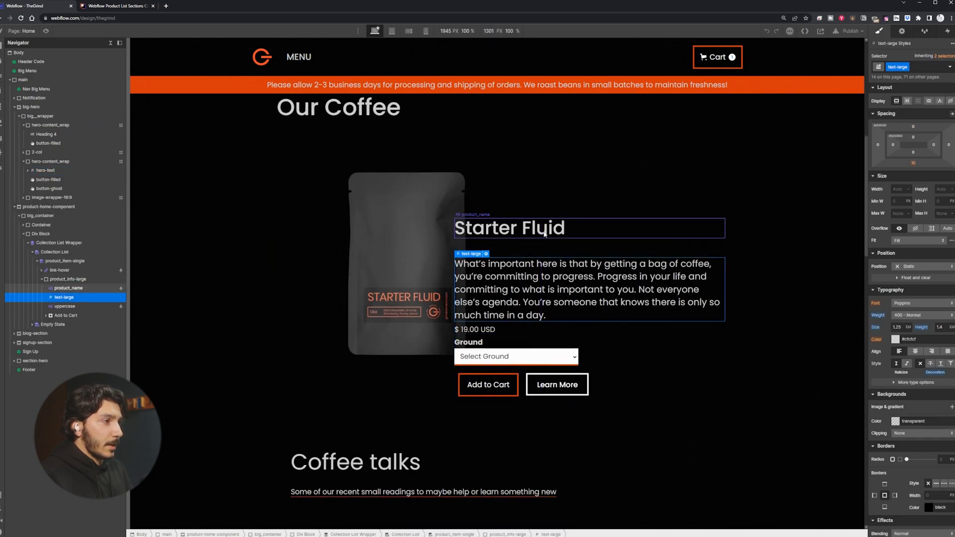
scroll(down, 3)
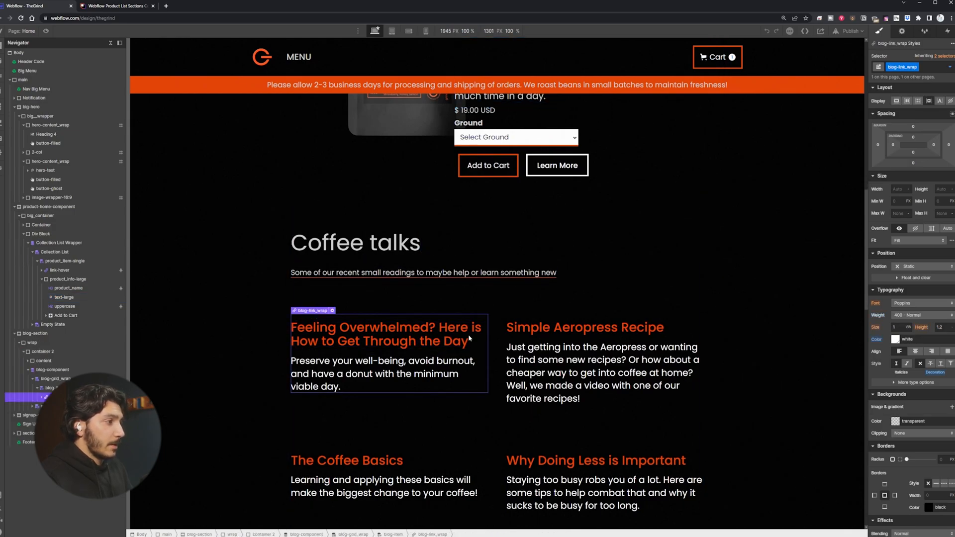
click(42, 352)
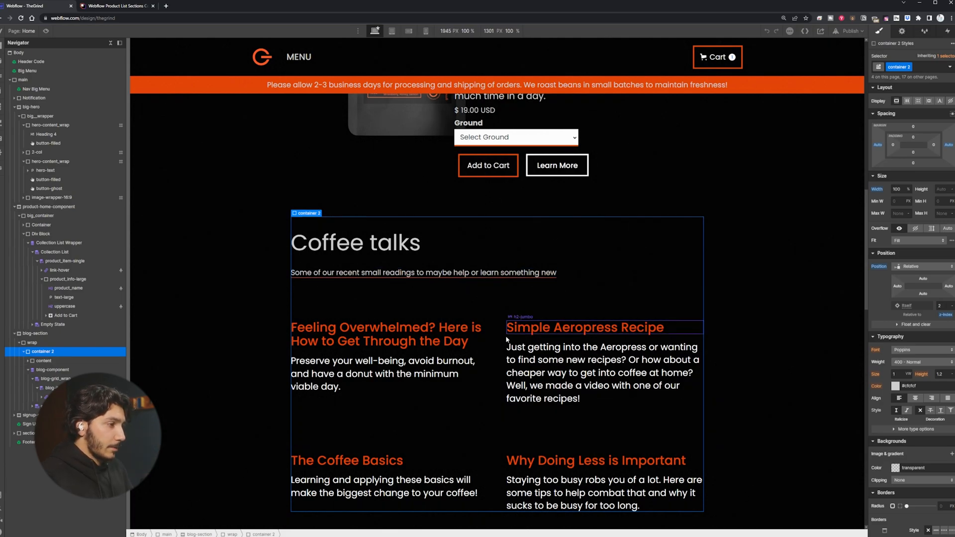
click(379, 4)
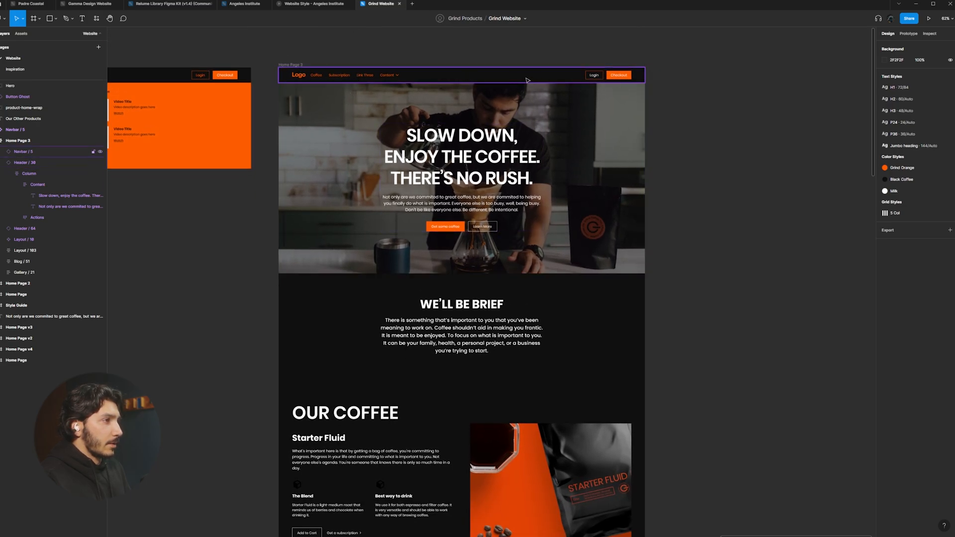
click(25, 162)
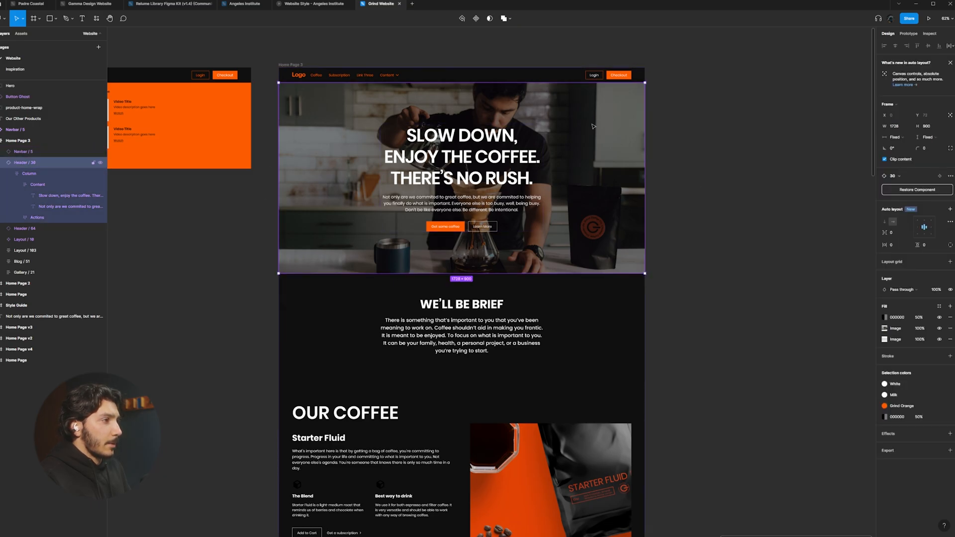
mouse_move(607, 163)
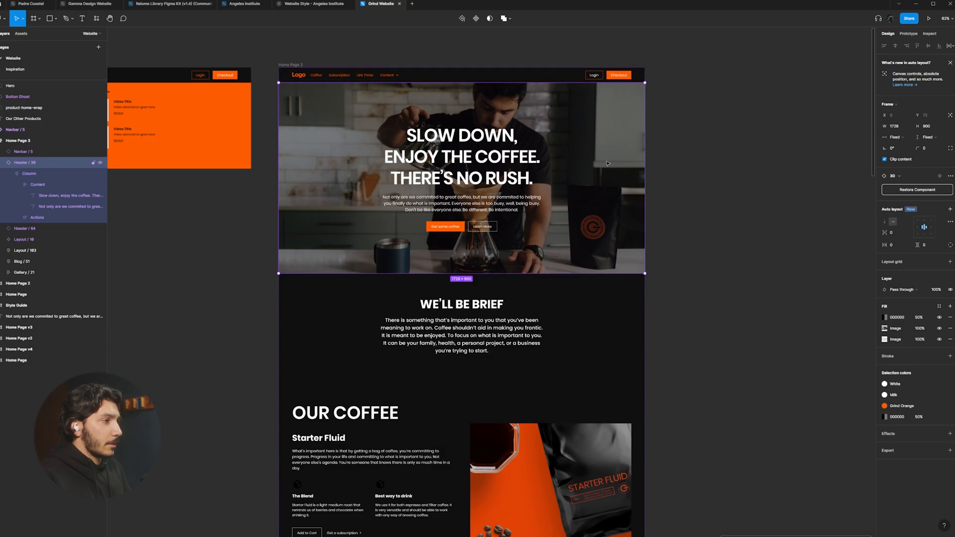
mouse_move(378, 191)
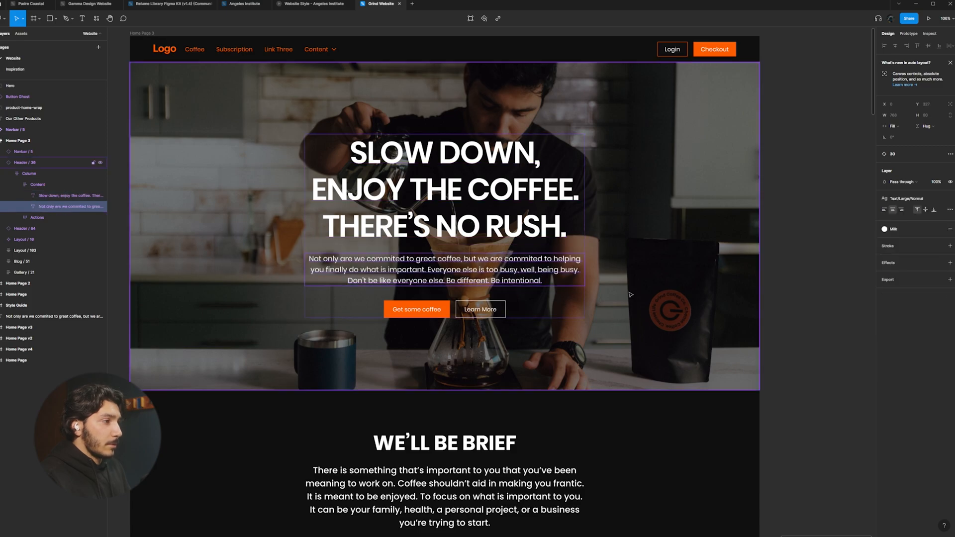
Step: Review the Our Coffee and Coffee Reads sections, then save and close the global styles code
scroll(down, 3)
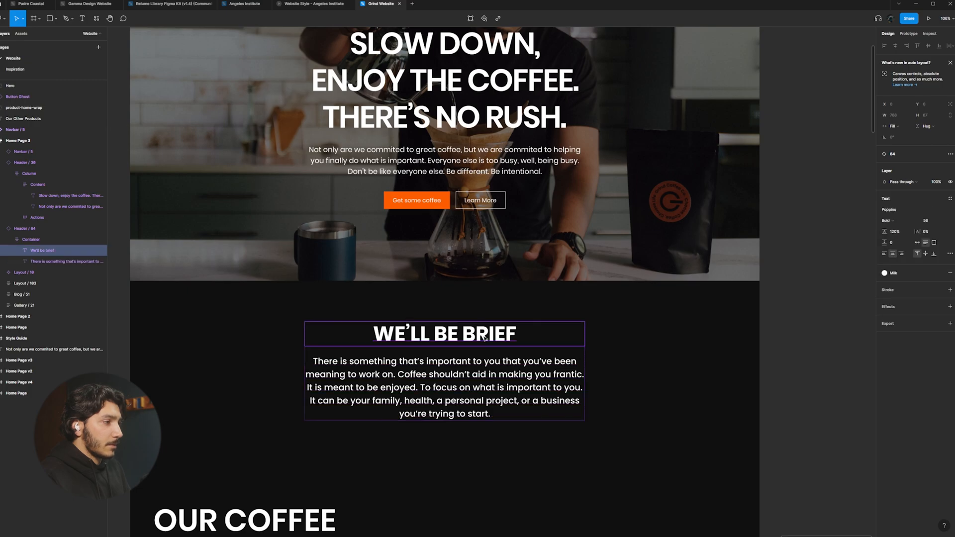
scroll(down, 3)
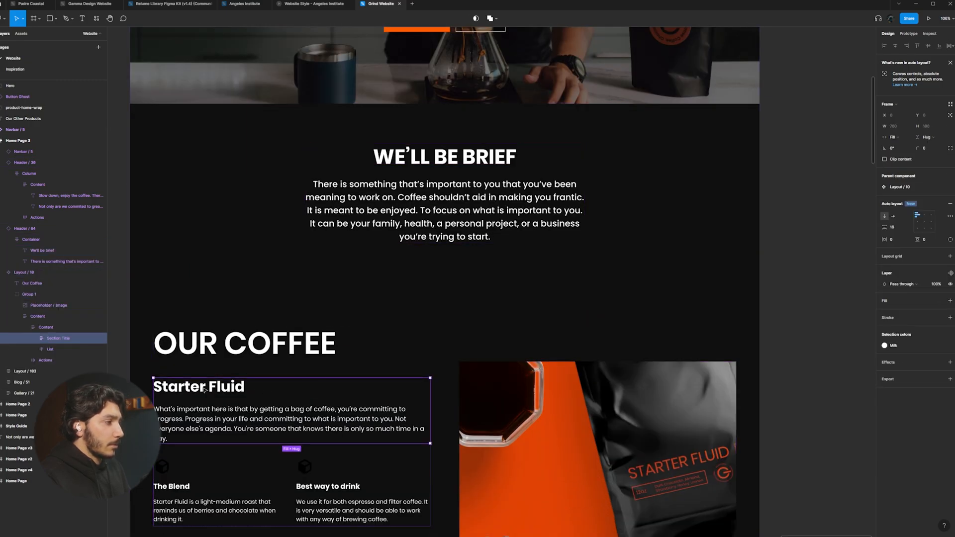
click(199, 386)
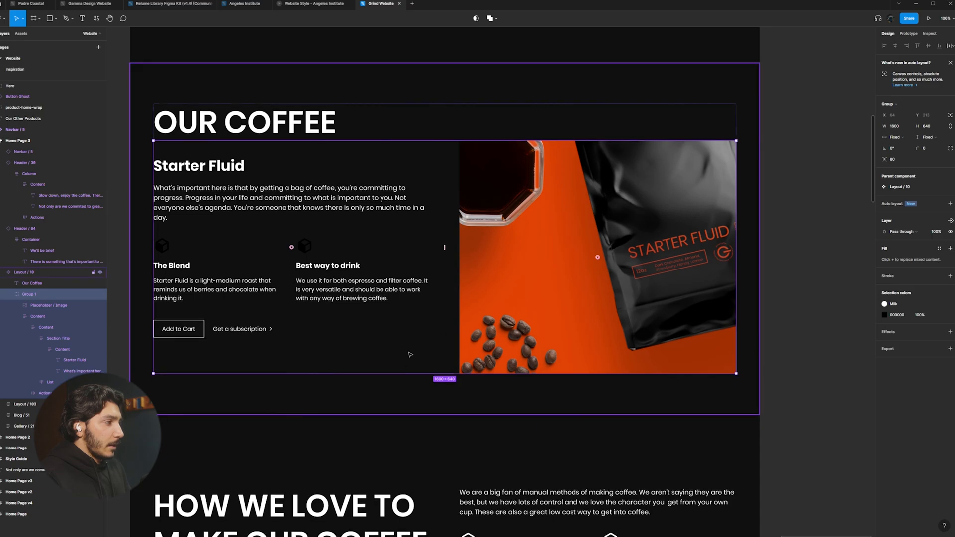
scroll(down, 3)
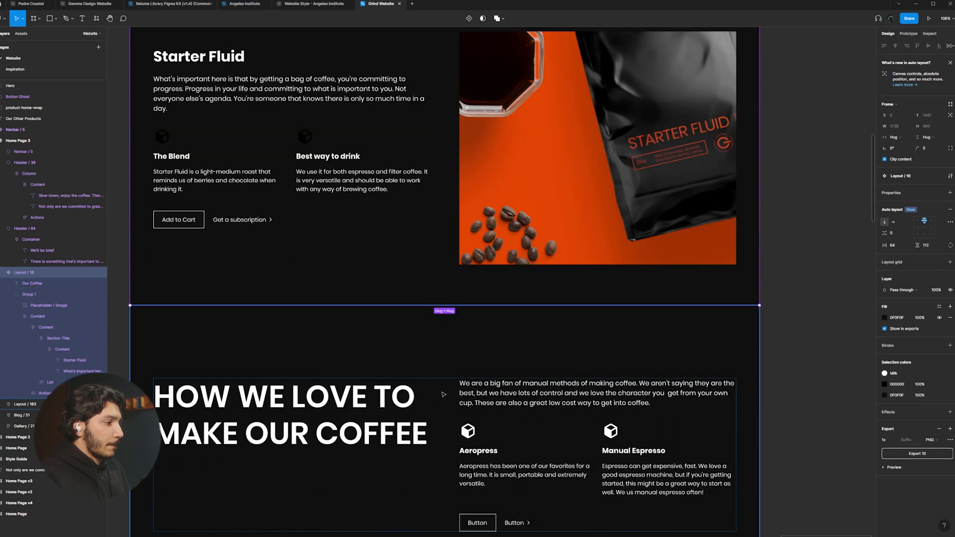
scroll(down, 3)
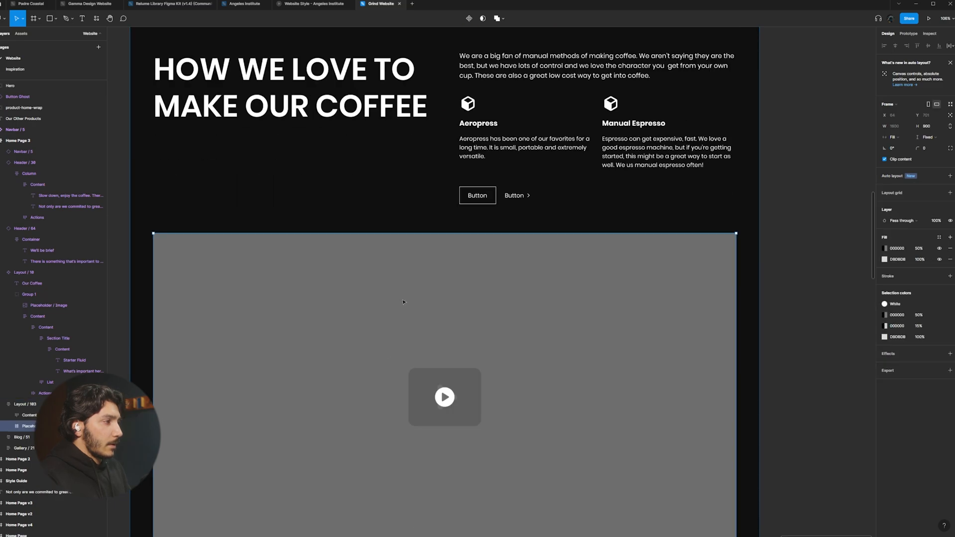
scroll(down, 3)
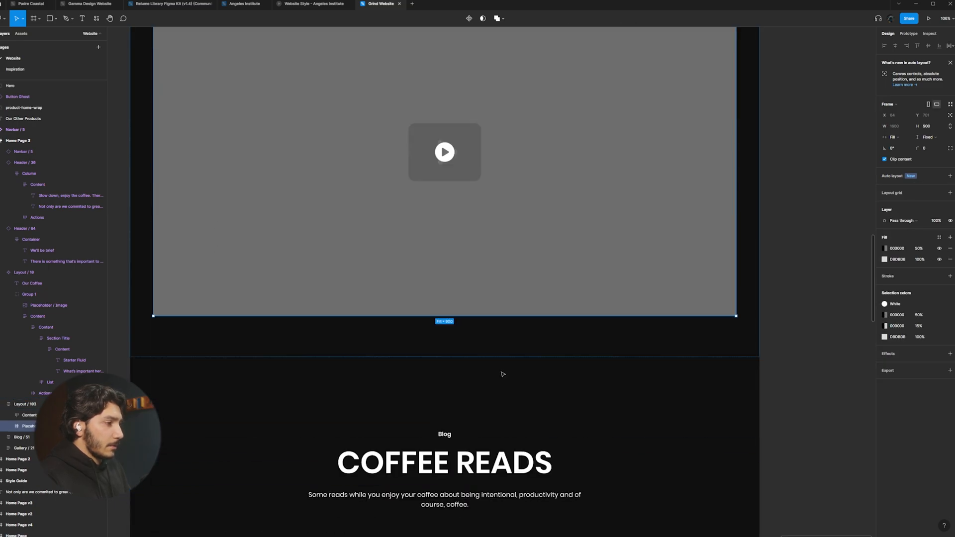
scroll(down, 3)
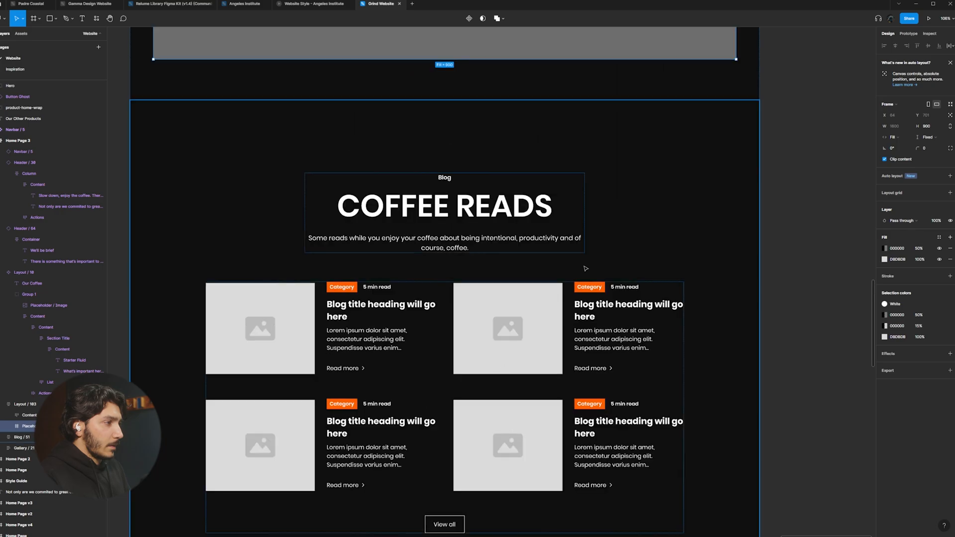
click(20, 437)
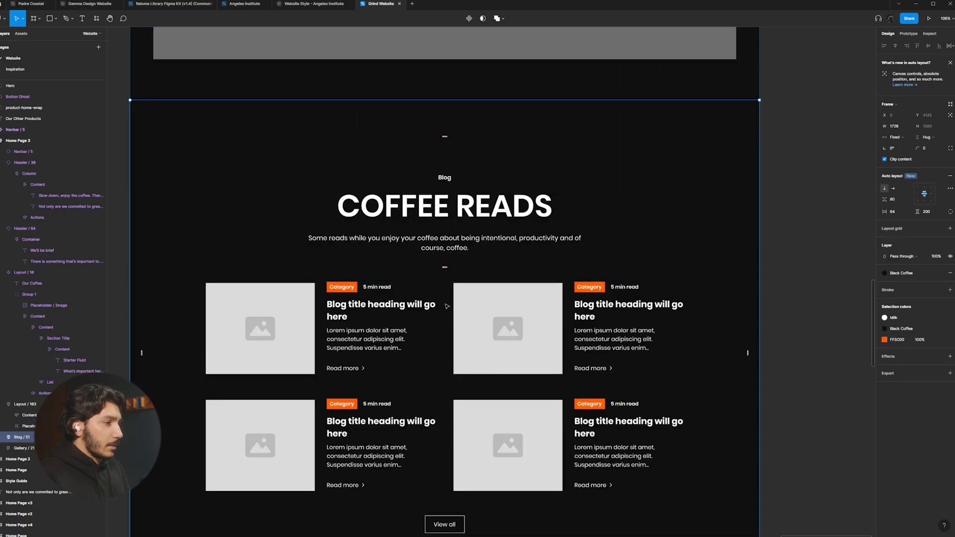
scroll(down, 3)
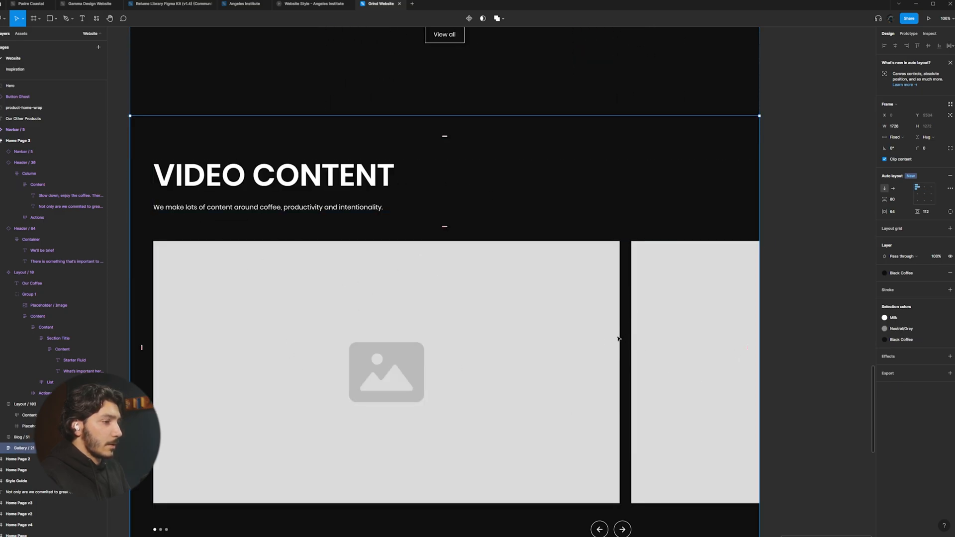
mouse_move(602, 245)
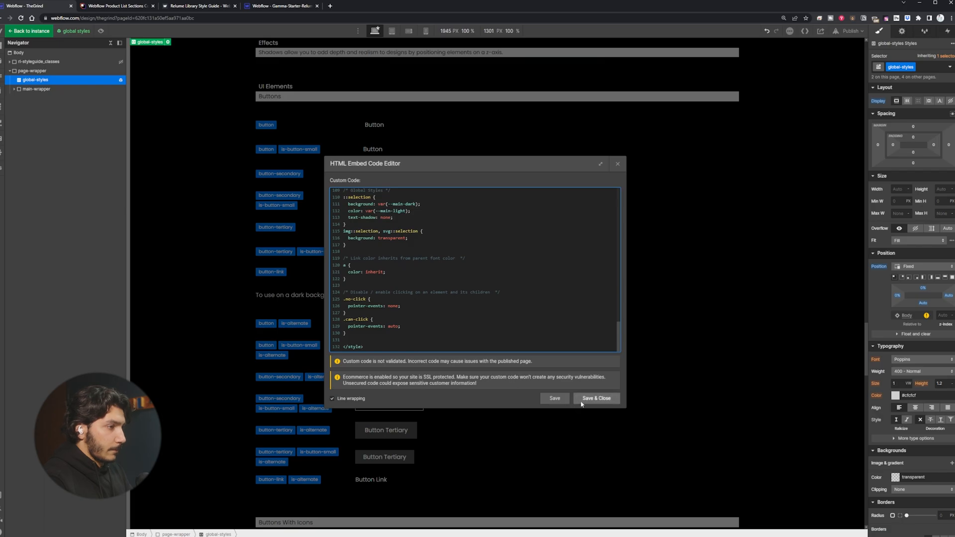
click(595, 398)
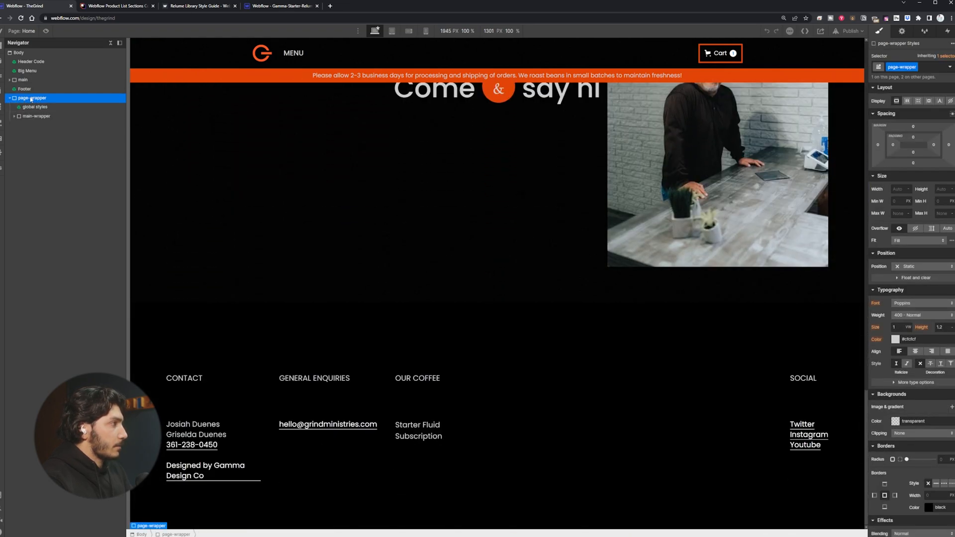
Step: Give the trial div block inside container-large the padding-vertical class and try a padding combo class
click(34, 125)
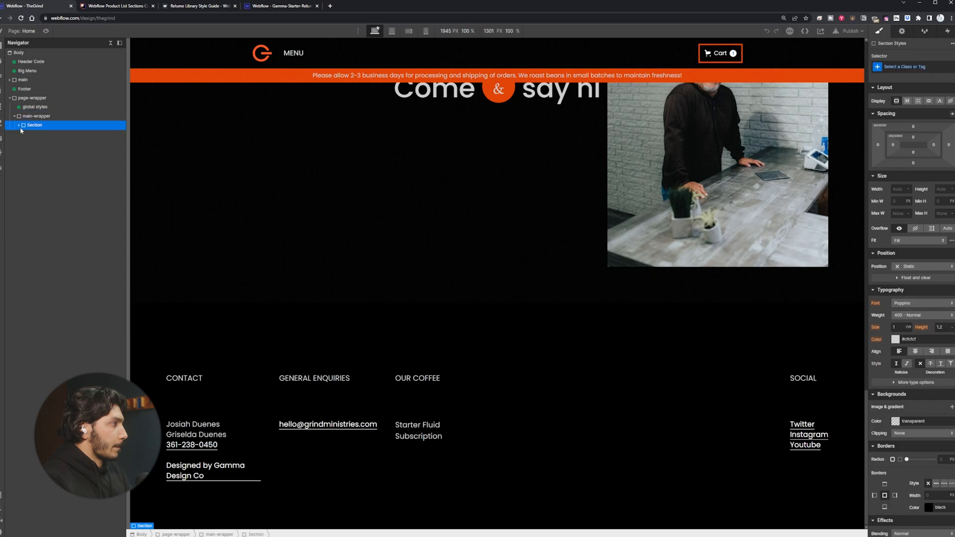
click(51, 144)
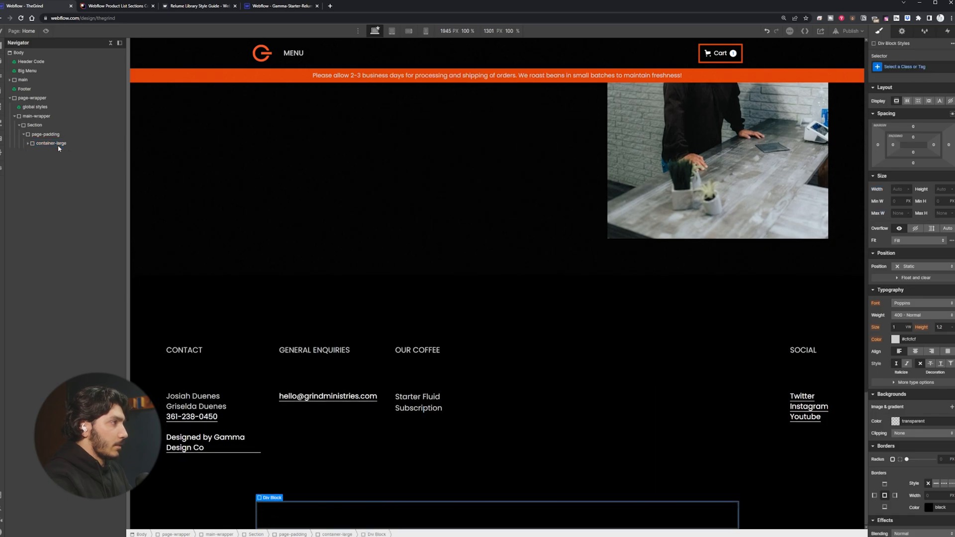
click(907, 66)
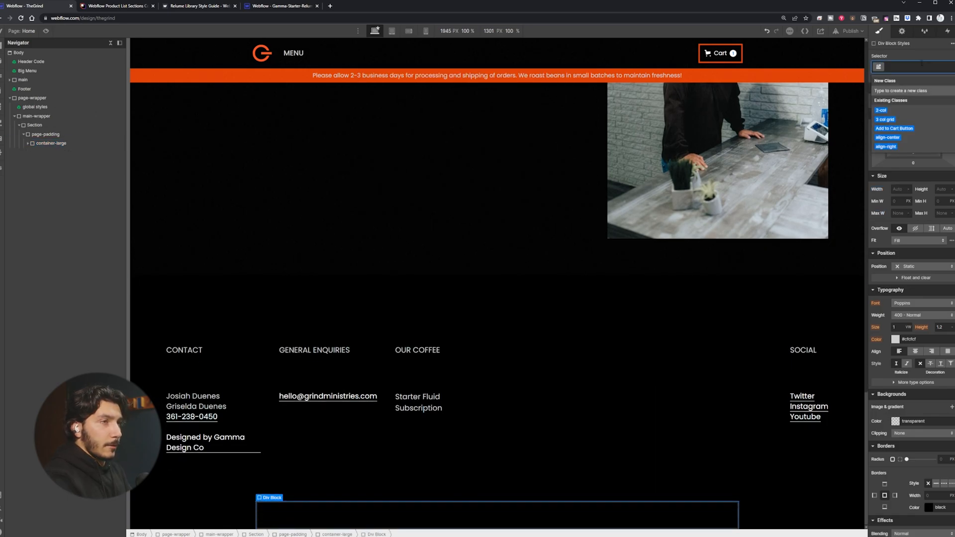
text(padding-vertical)
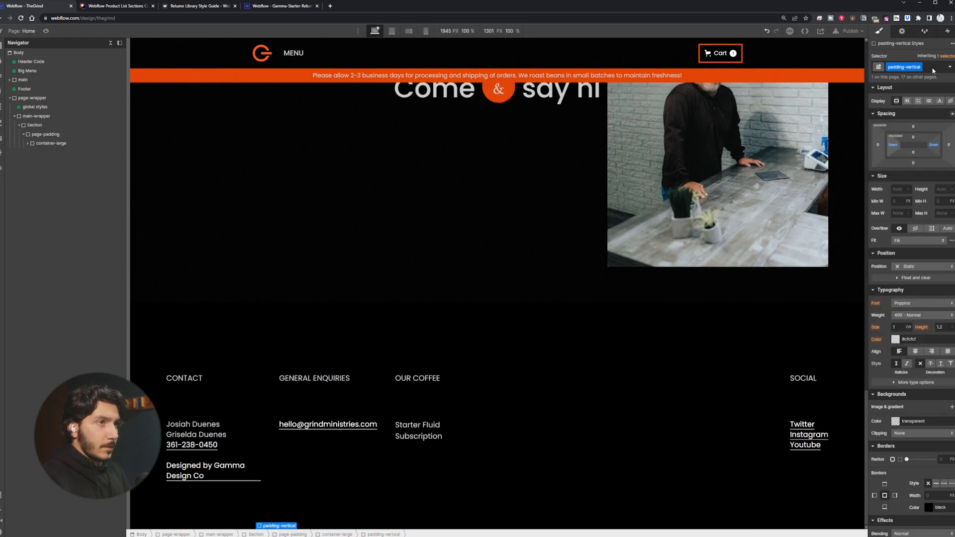
click(910, 67)
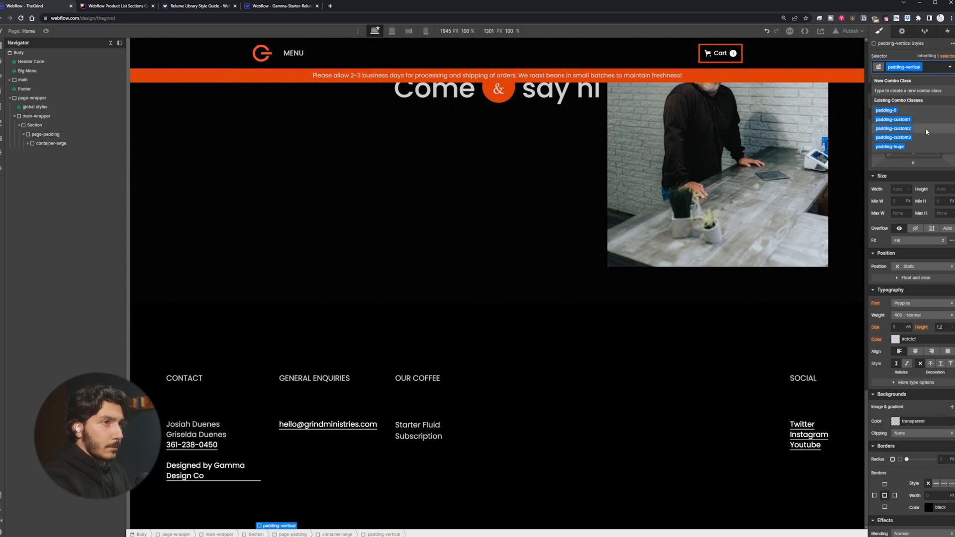
text(padding)
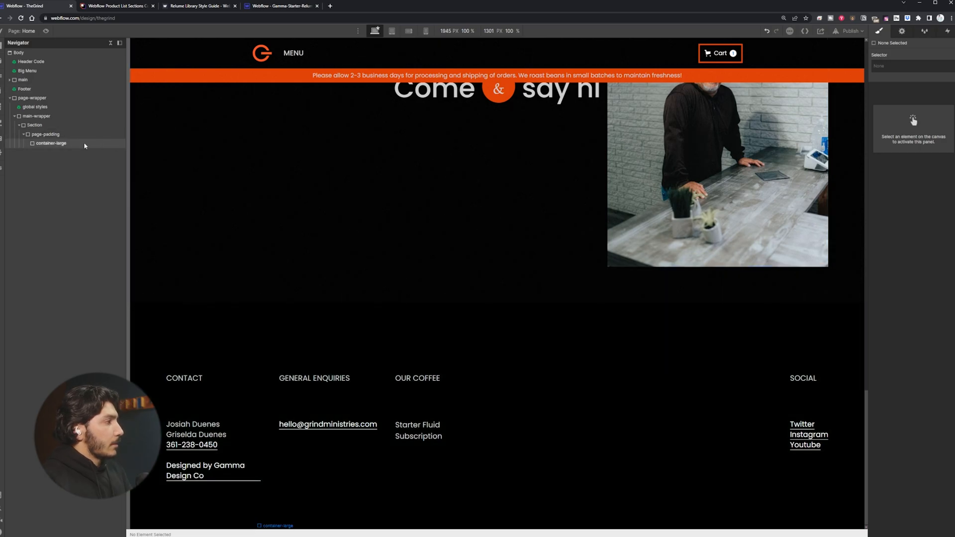
Step: Move the Footer symbol after page-wrapper in the Navigator and select the Header Code embed
click(50, 143)
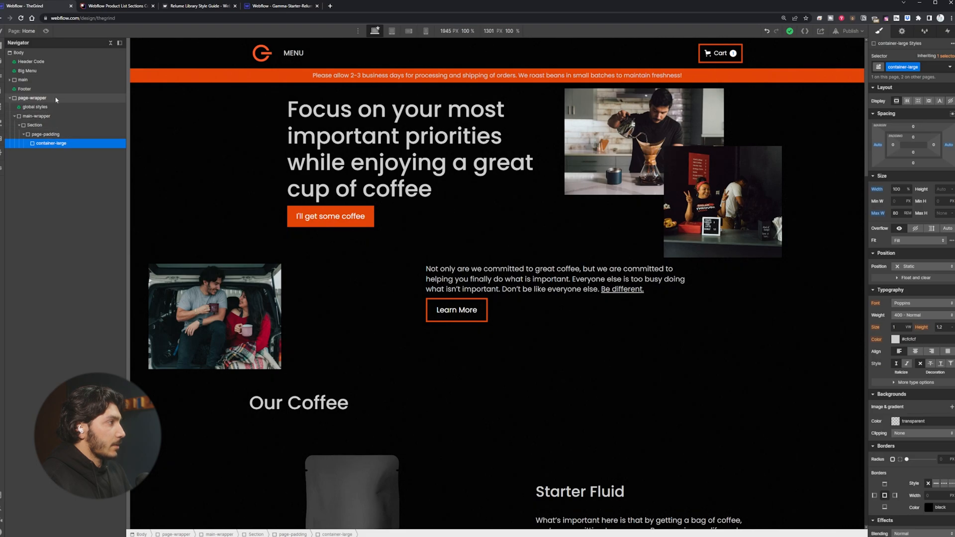
click(36, 117)
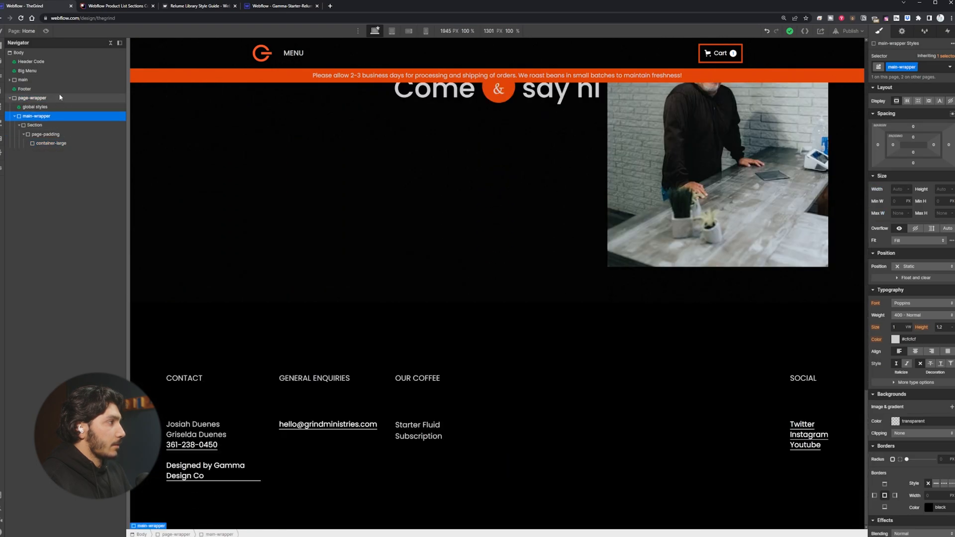
click(24, 89)
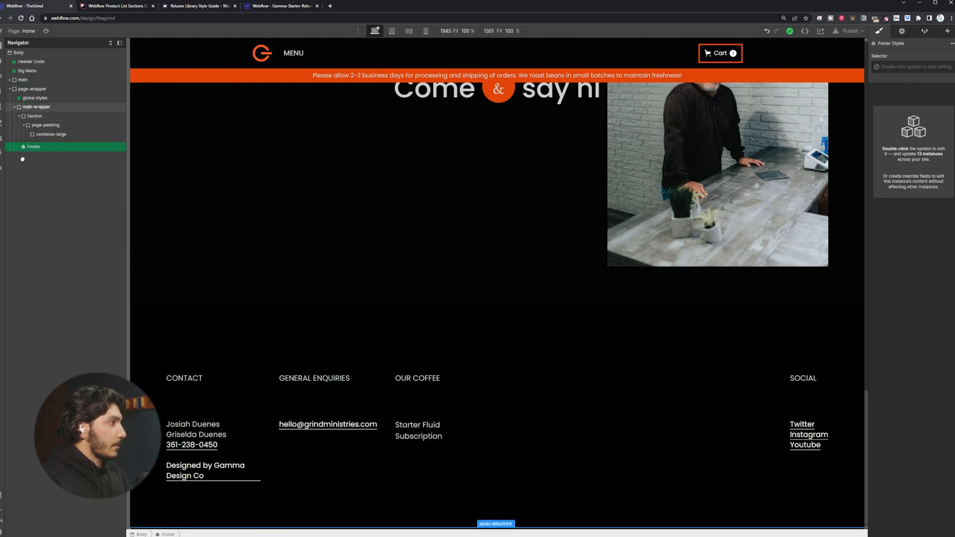
click(32, 89)
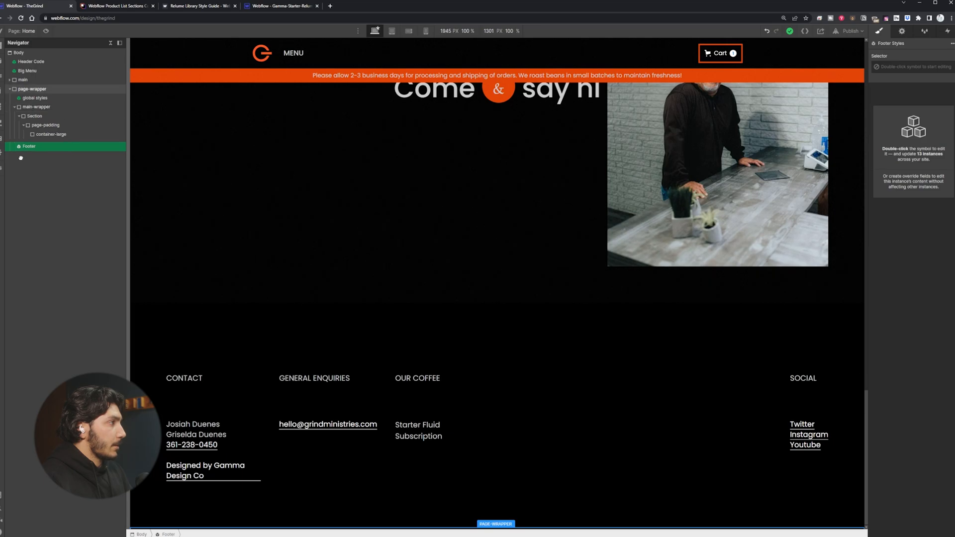
click(23, 79)
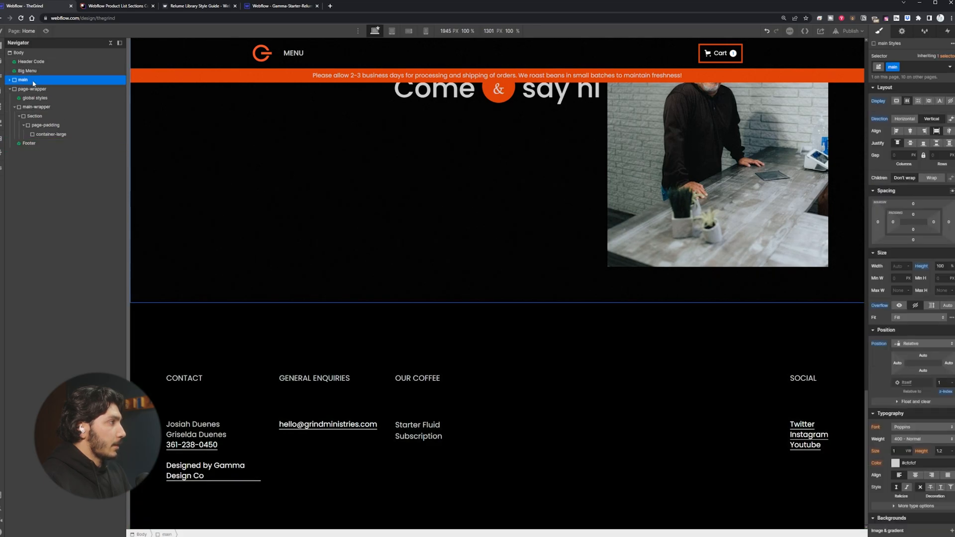
click(32, 80)
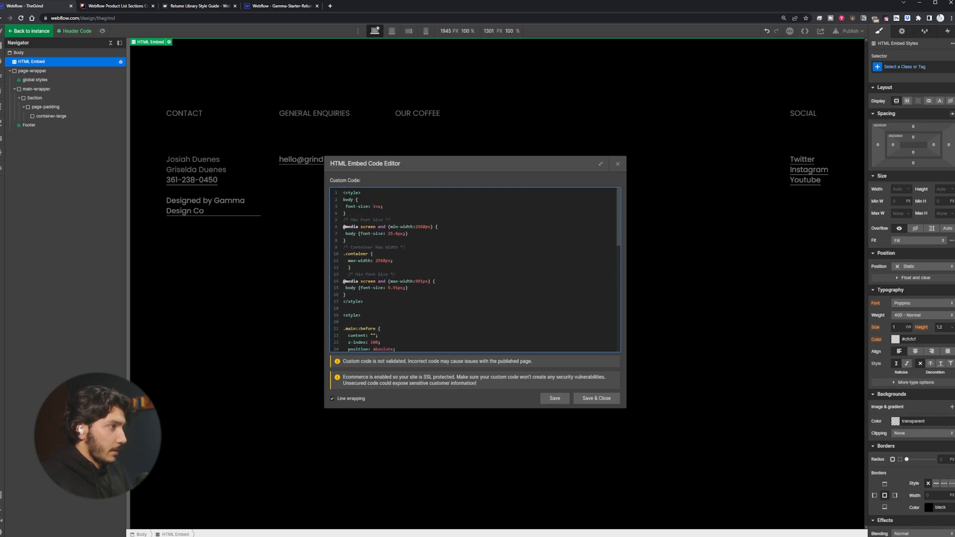
Step: Scroll through the Header Code embed's custom CSS rules
scroll(down, 3)
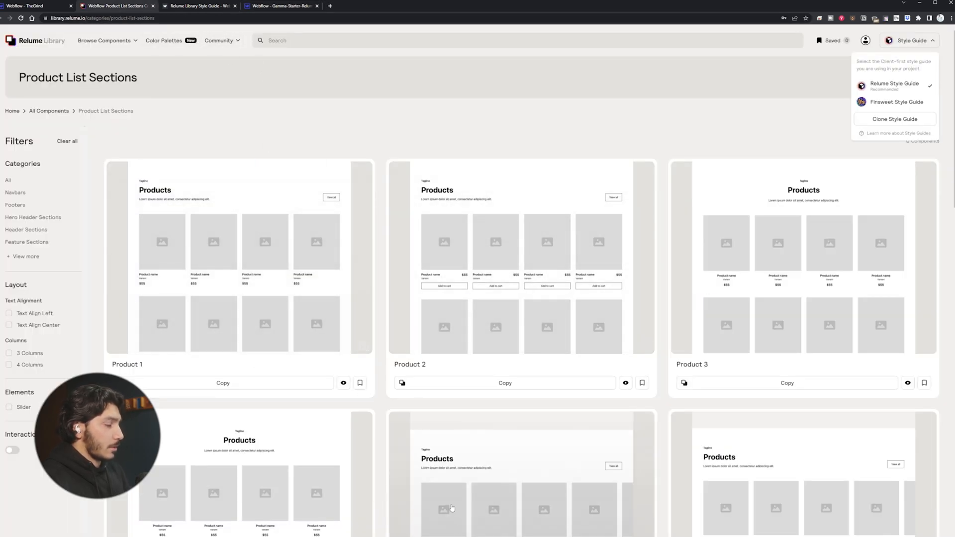
Step: Copy a Relume navbar component with the Relume style guide selected
click(379, 5)
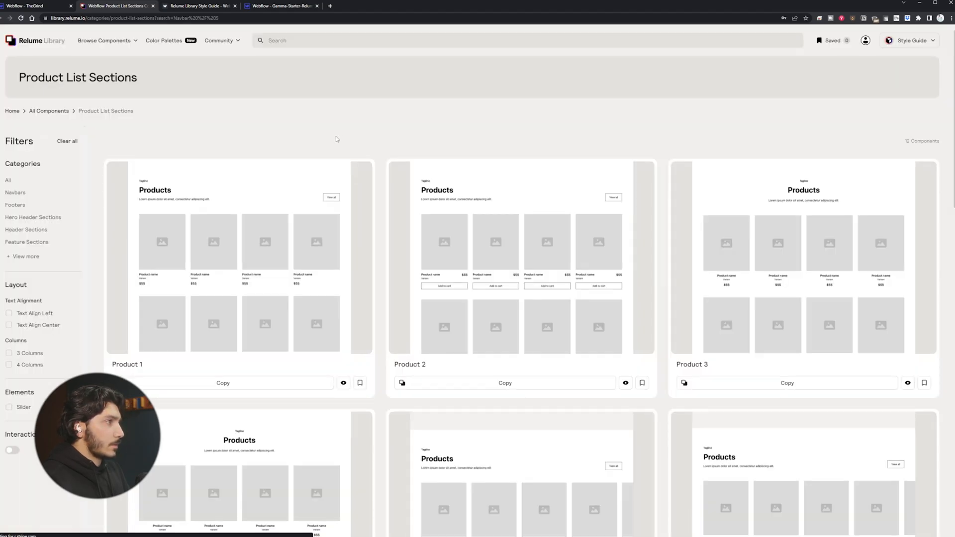
click(38, 6)
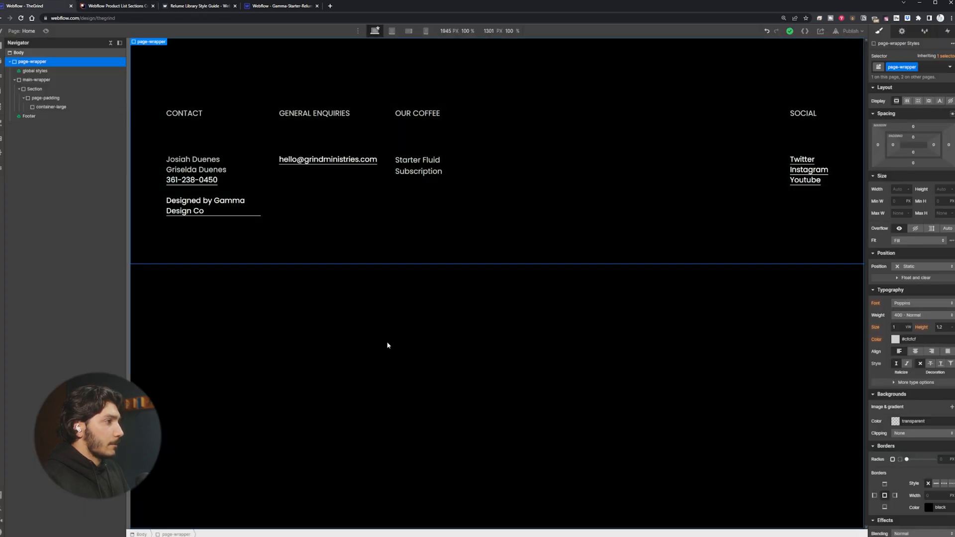
Step: Paste the Relume navbar5 into page-wrapper, then inspect the Body (All Pages) tag styles
click(37, 80)
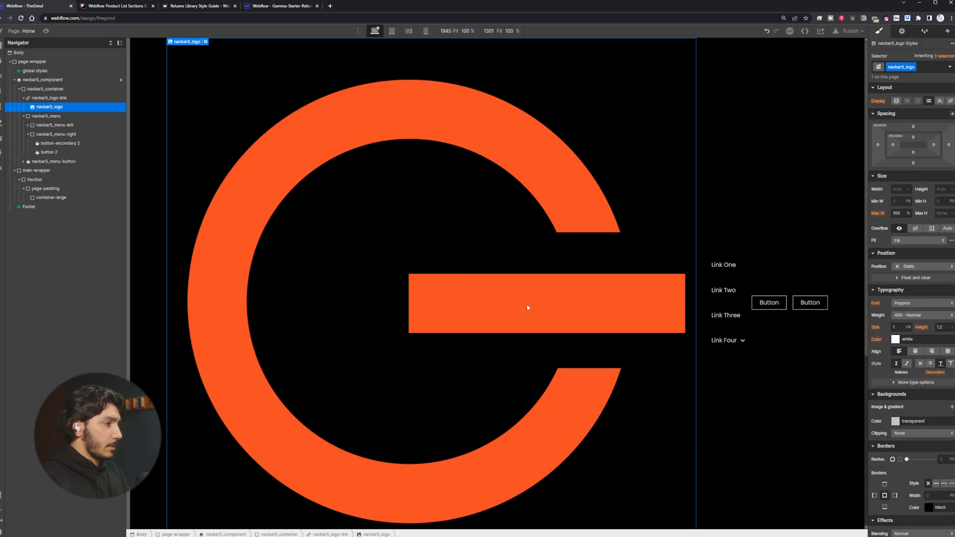
scroll(down, 3)
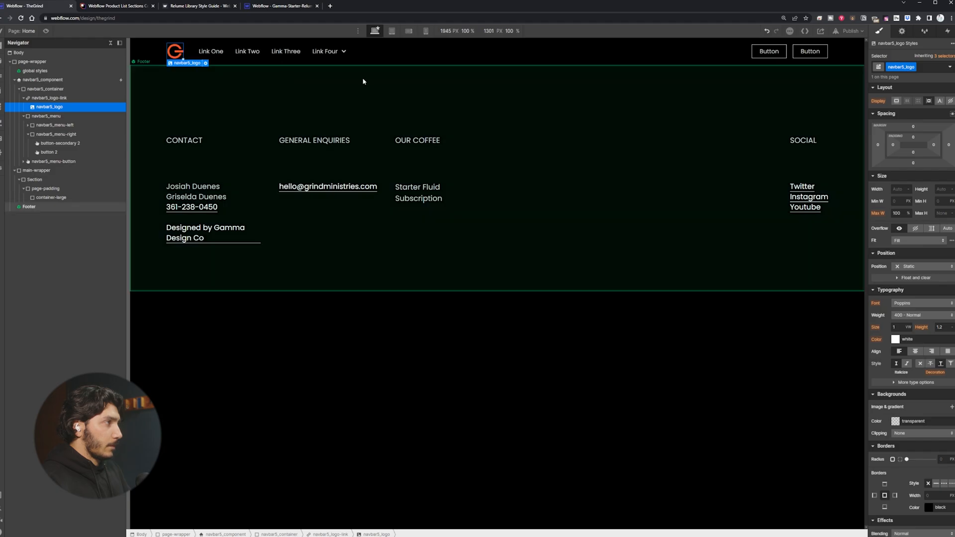
click(46, 116)
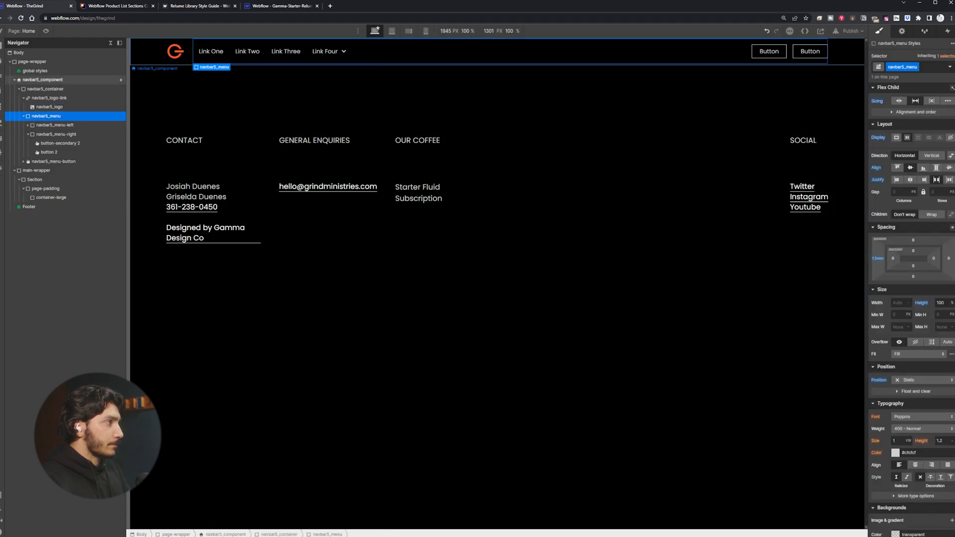
click(18, 52)
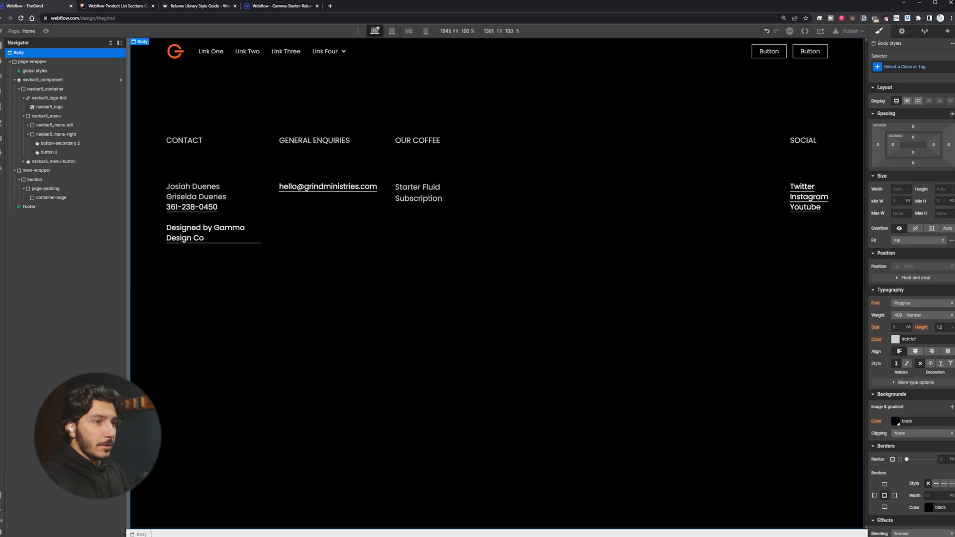
click(907, 66)
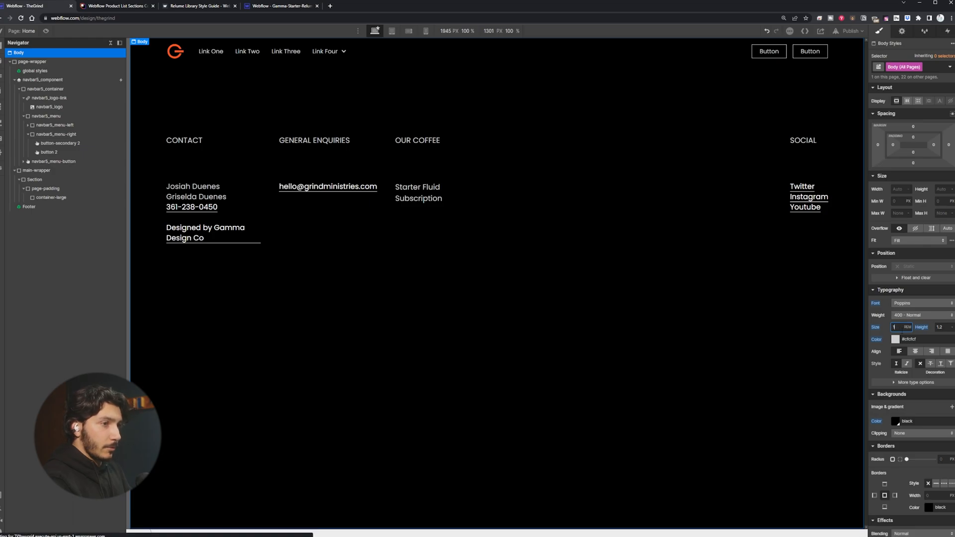
click(29, 207)
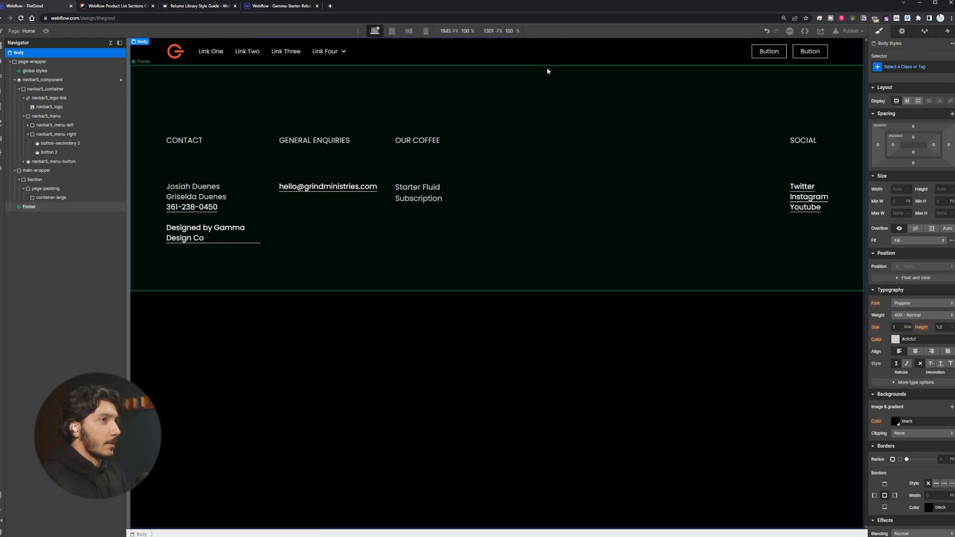
click(810, 51)
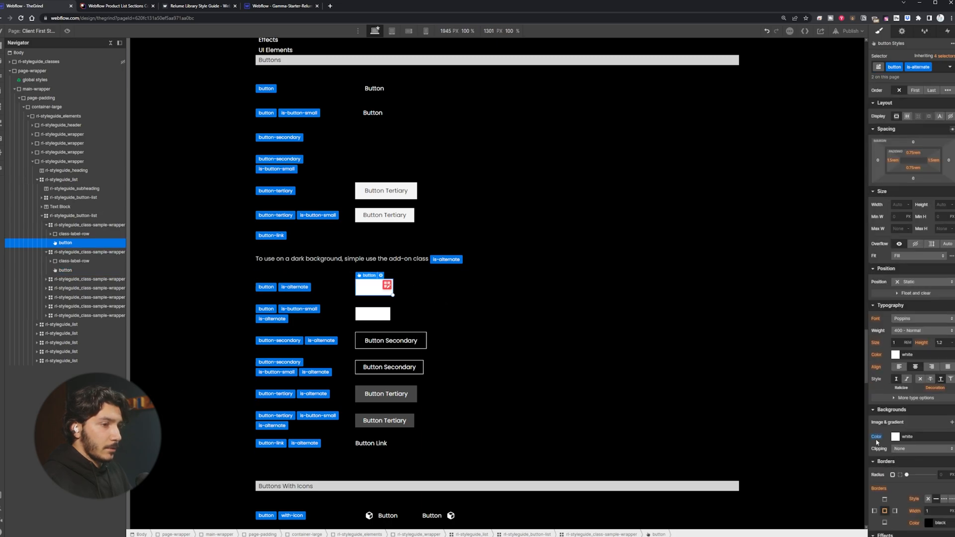
Step: Inspect the primary, small and tertiary button variants on the Grind style guide
click(896, 436)
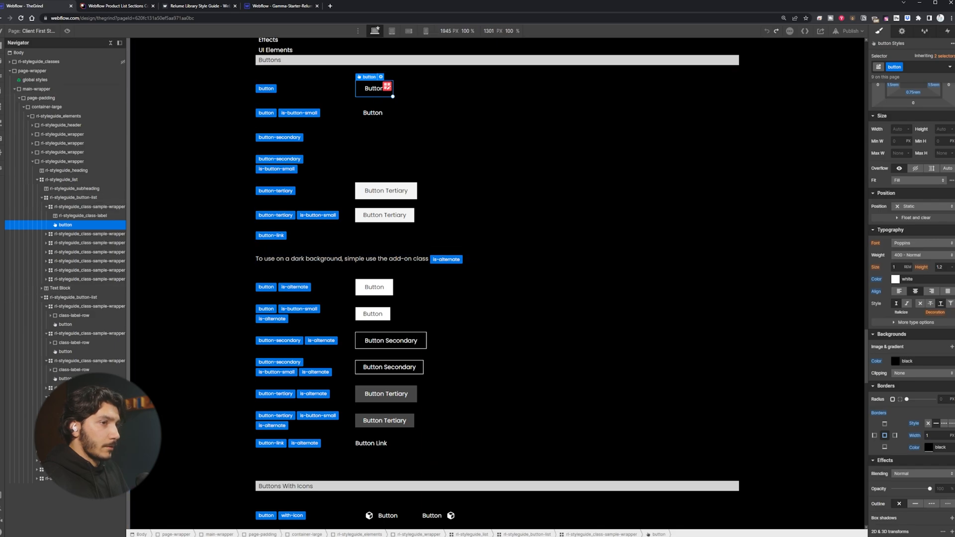
mouse_move(879, 278)
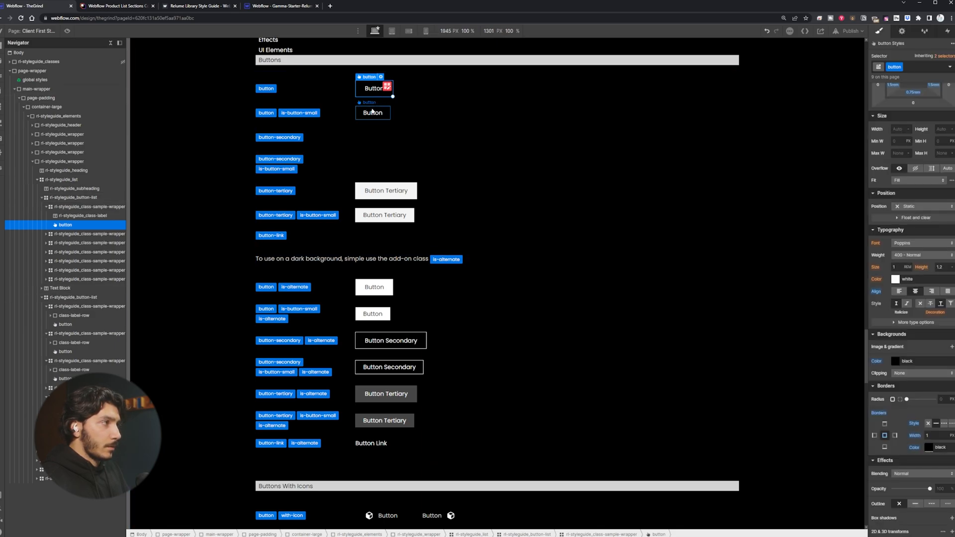
click(373, 112)
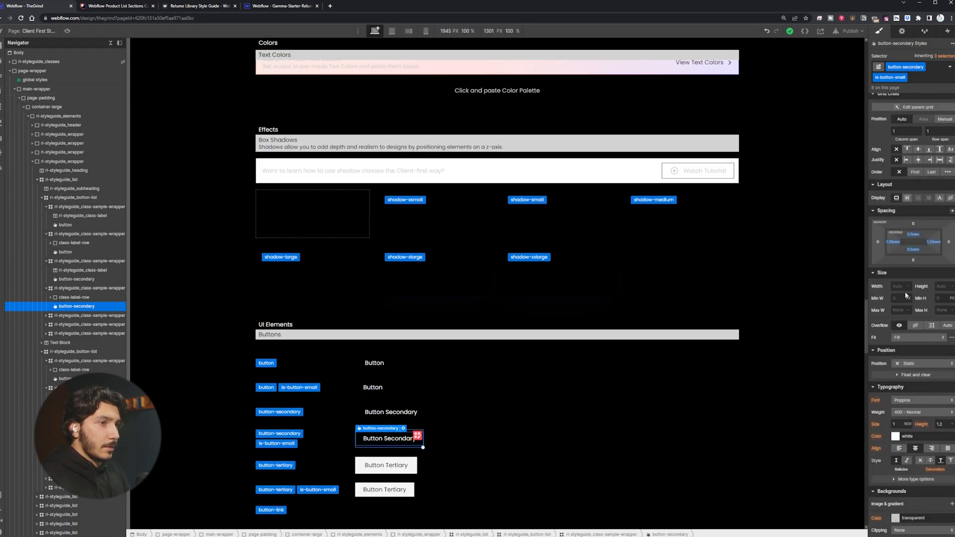
scroll(down, 3)
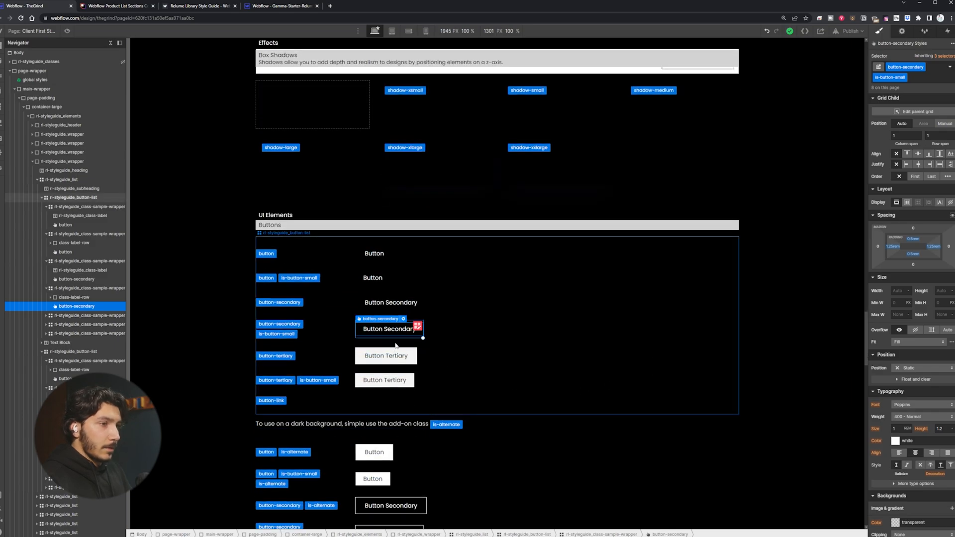
scroll(down, 3)
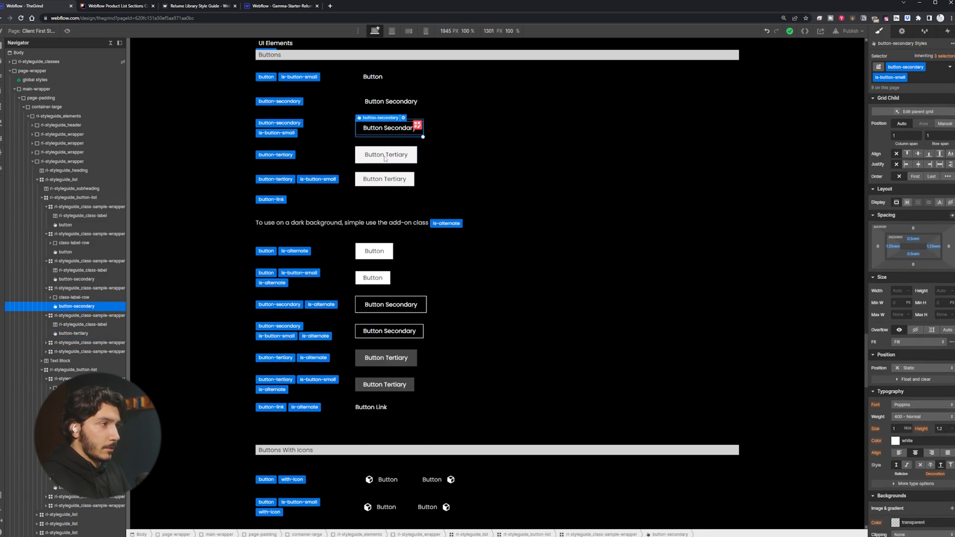
click(386, 154)
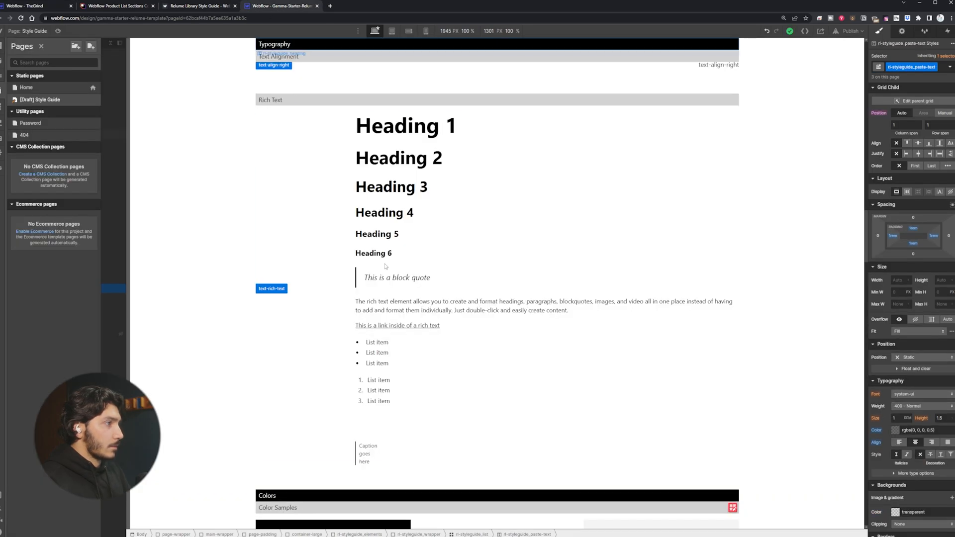
Step: Check the Gamma template's tertiary button and its text colour for comparison
scroll(down, 3)
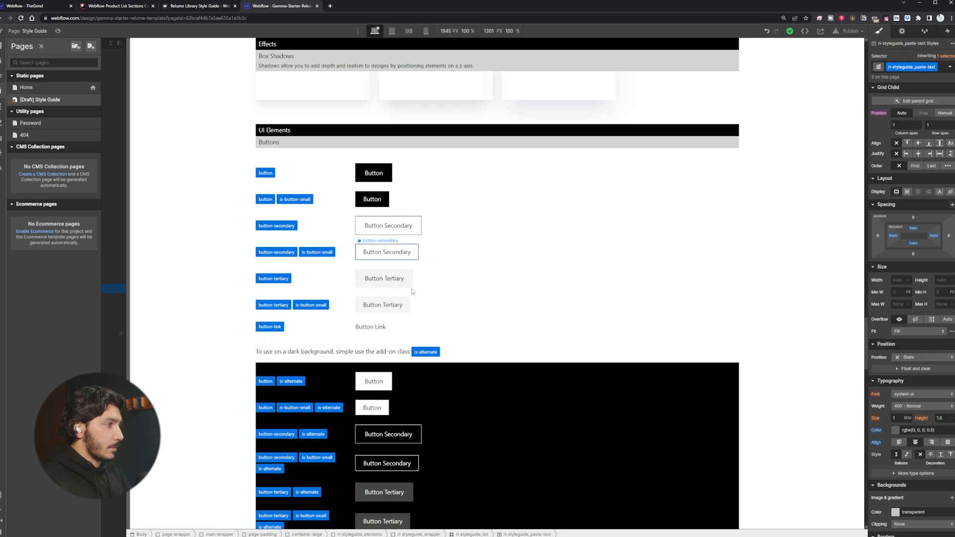
click(385, 278)
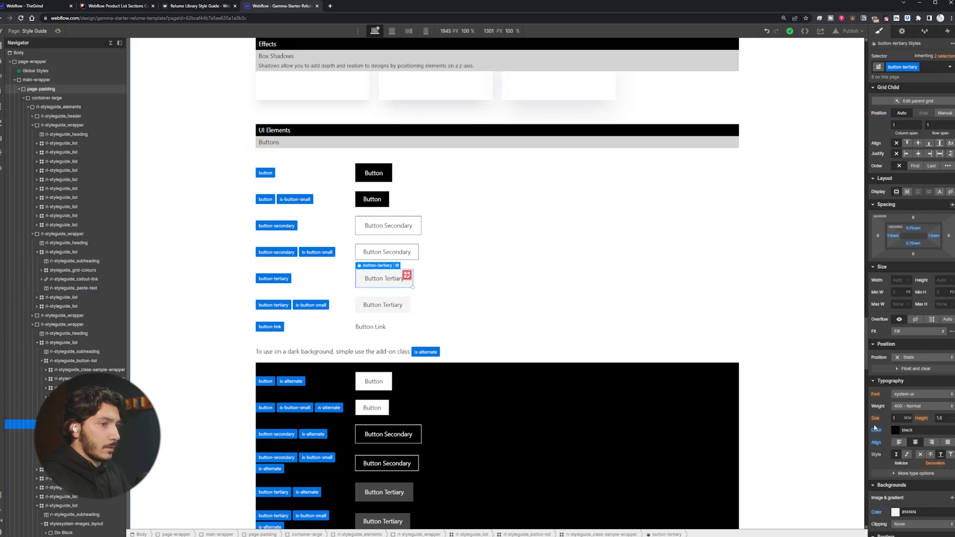
click(388, 225)
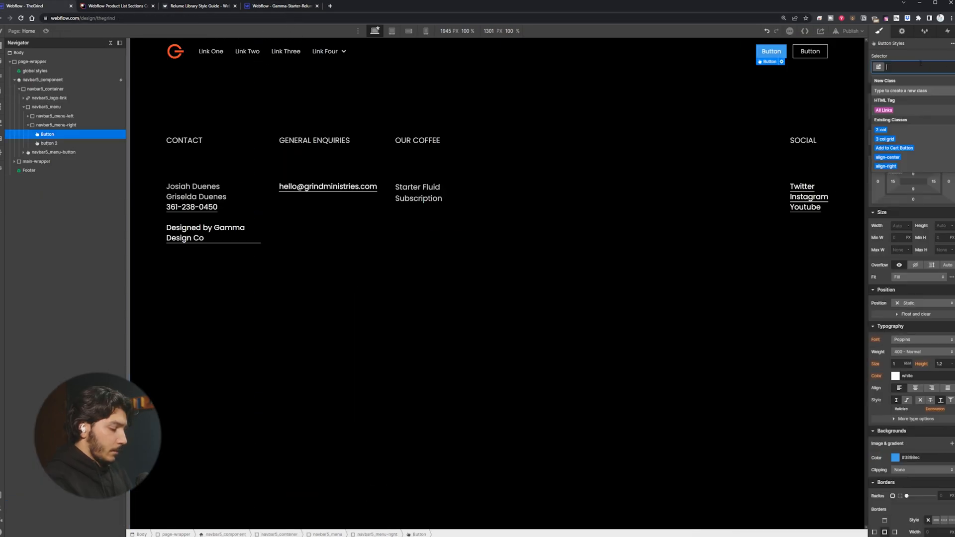
text(button-secondary)
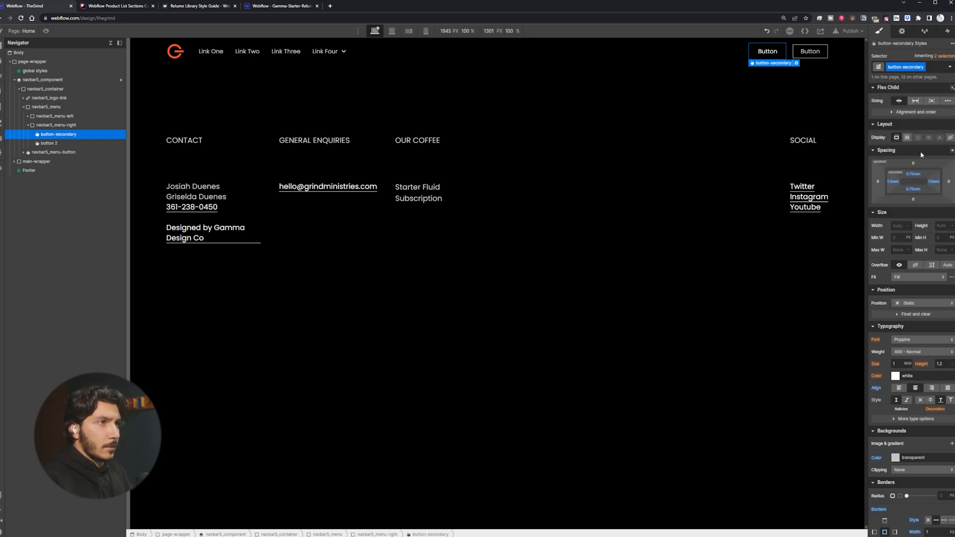
click(905, 66)
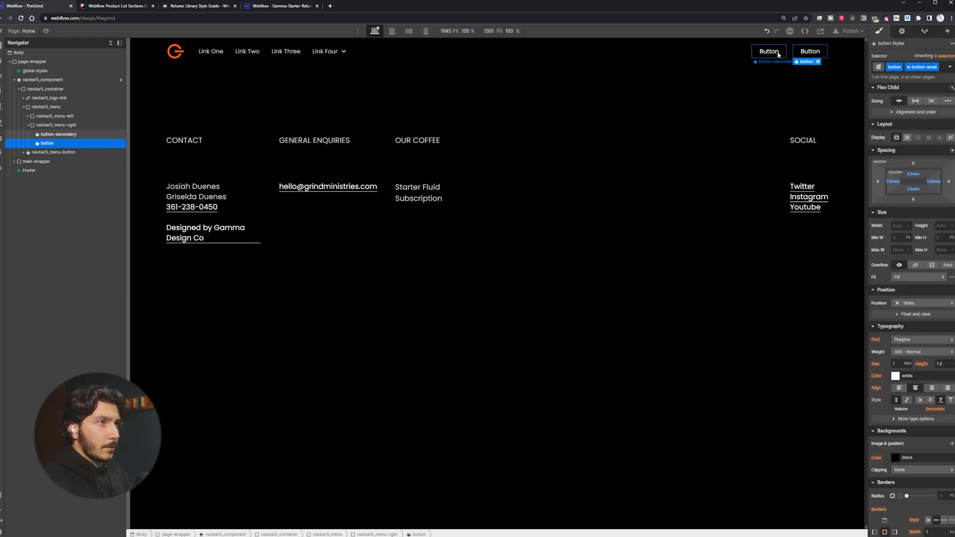
click(769, 51)
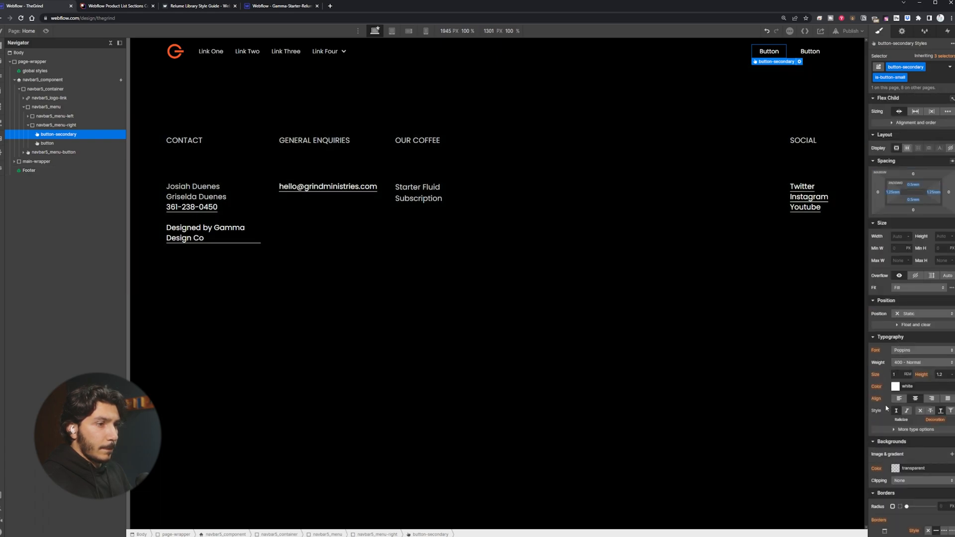
click(810, 51)
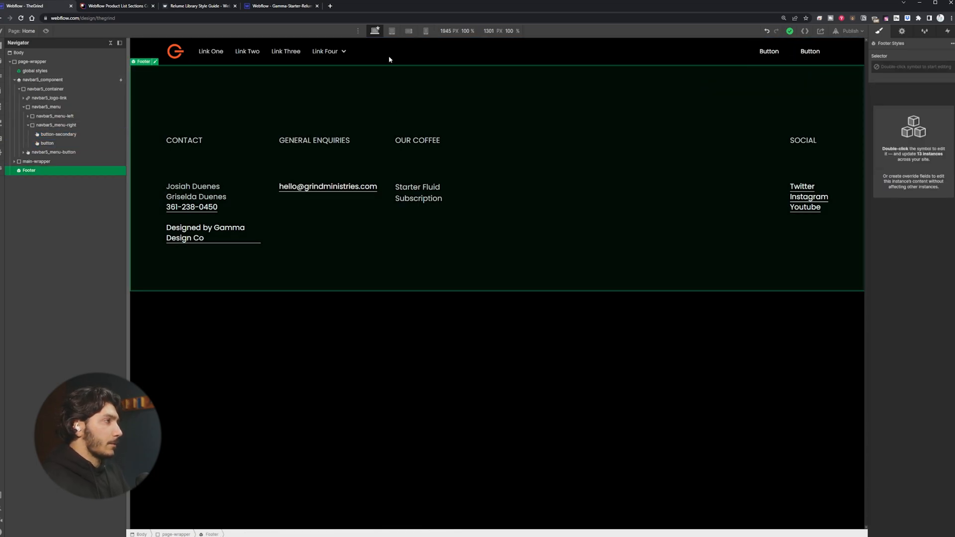
click(246, 51)
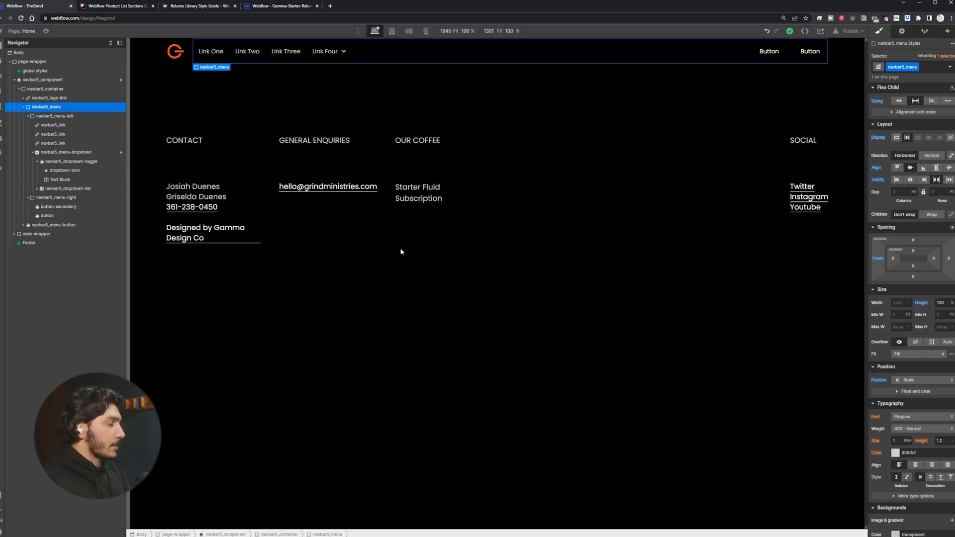
Step: View the Header / 38 hero frame on Home Page 5 in Figma
click(379, 6)
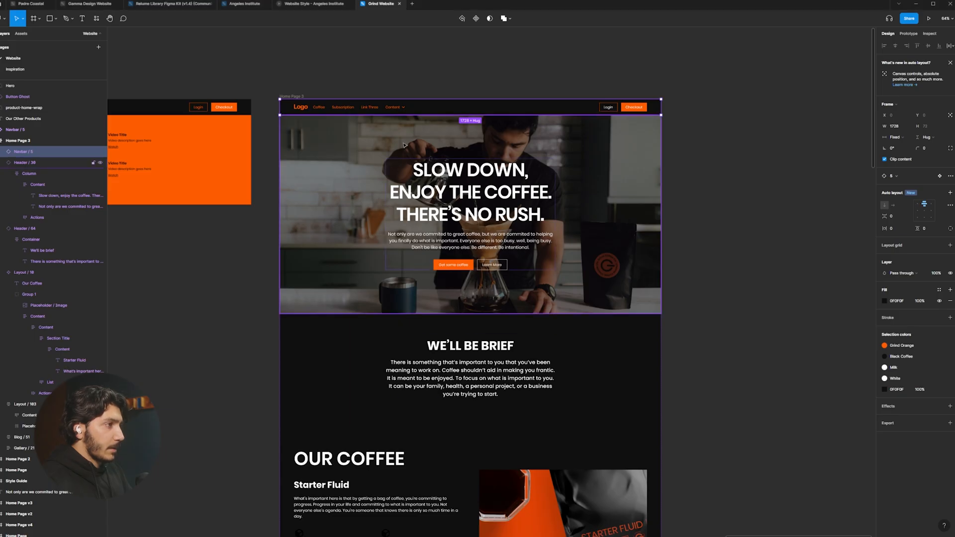
click(24, 162)
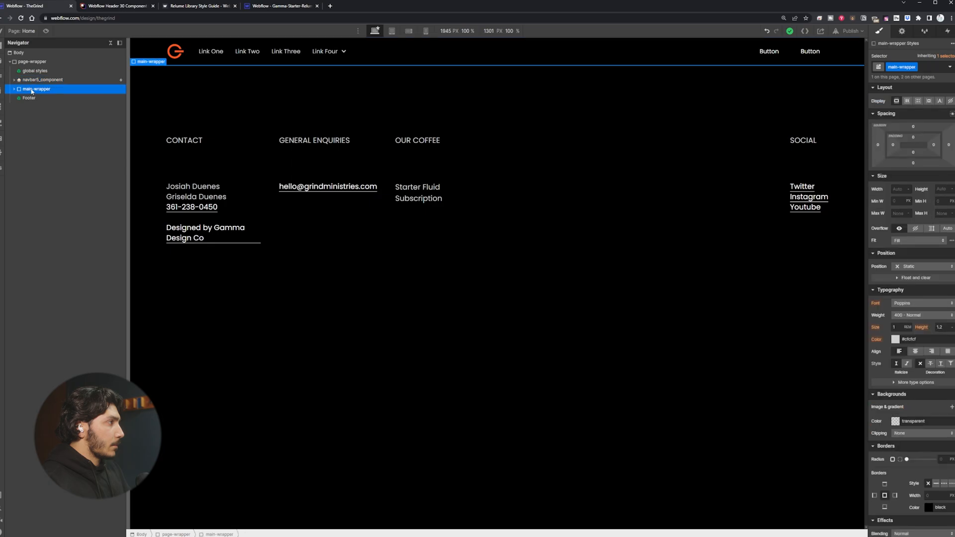
Step: Paste the Relume Header 30 hero into main-wrapper and accept the paste notice
key(ctrl+v)
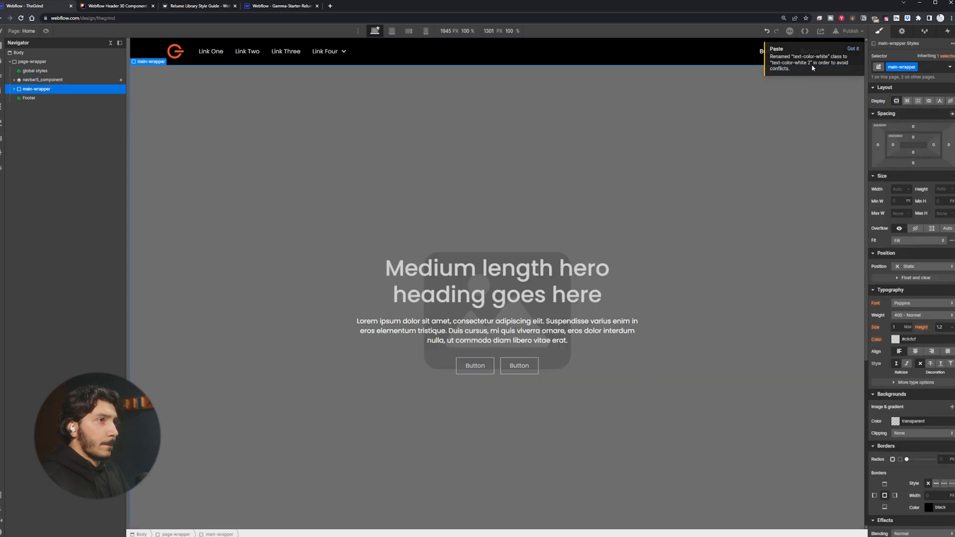
click(497, 331)
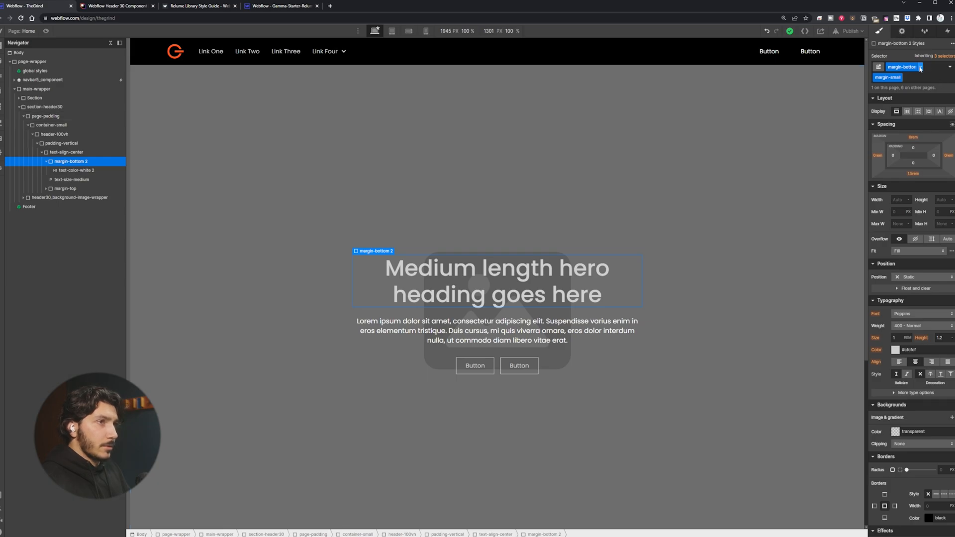
scroll(down, 3)
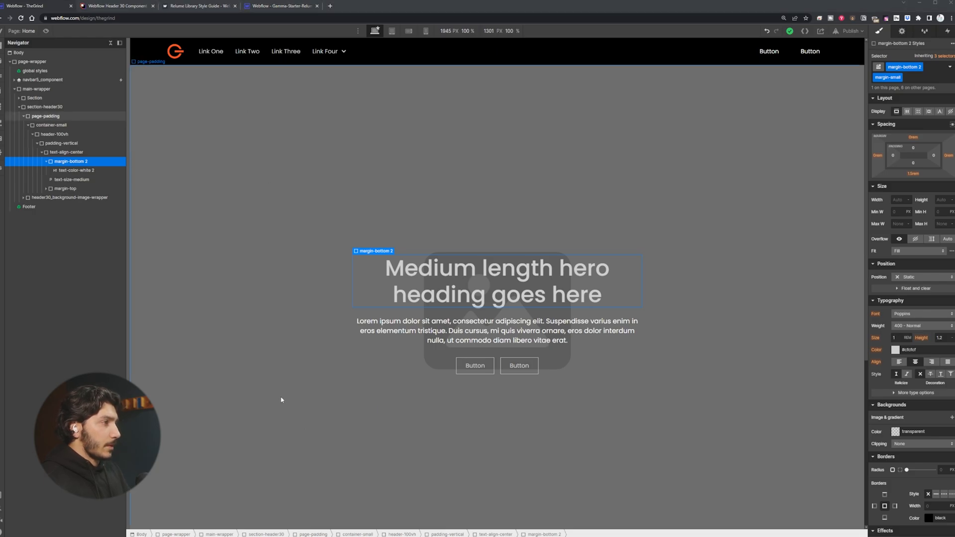
click(379, 6)
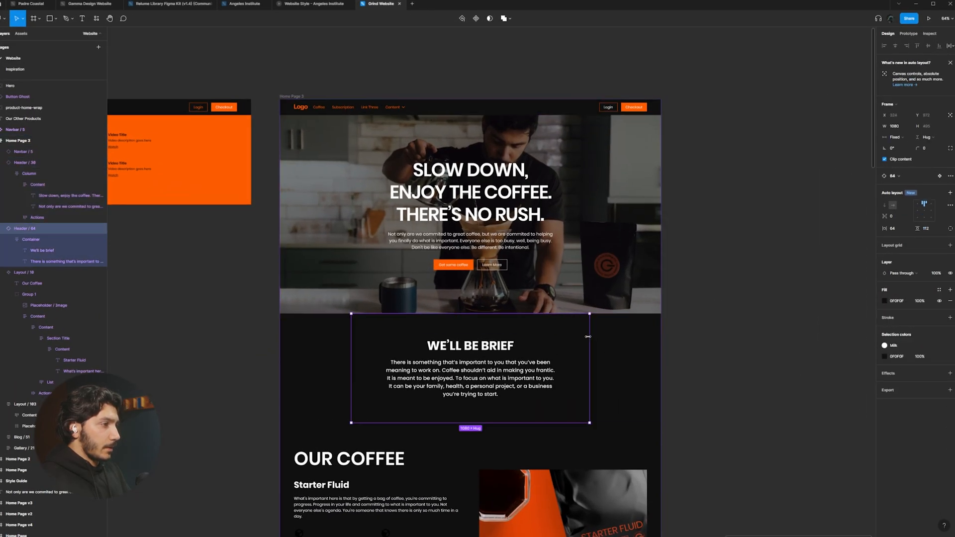
Step: Scroll to the 'We'll be brief' Header / 64 frame in Figma
scroll(down, 3)
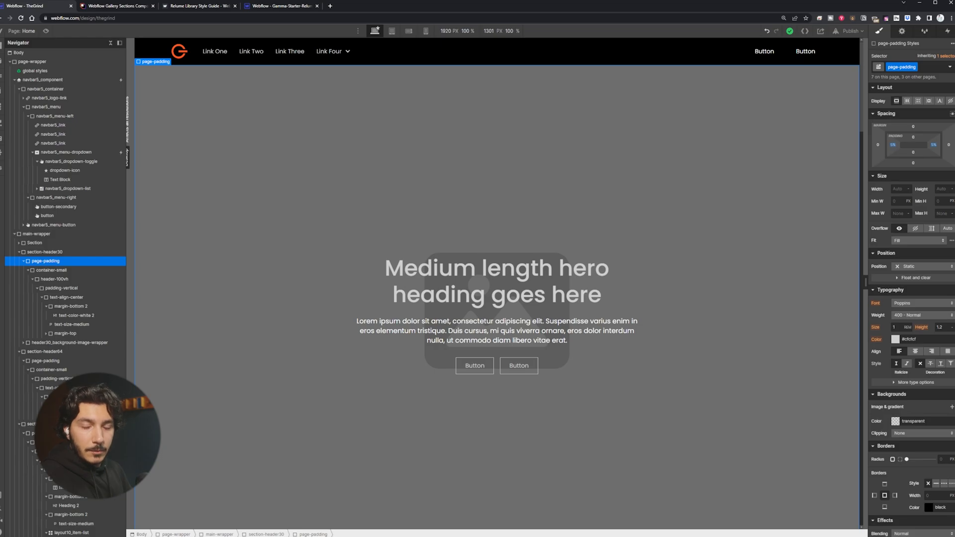
mouse_move(656, 400)
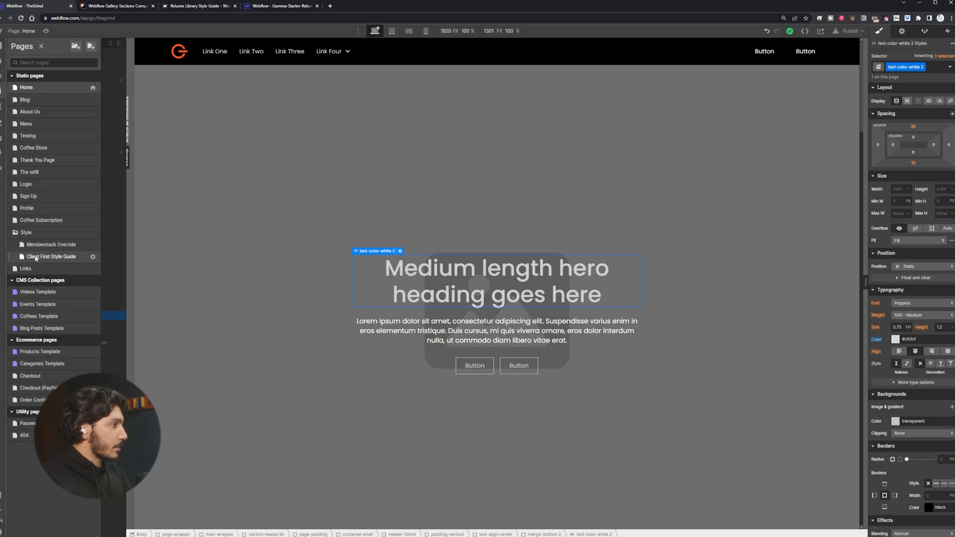
Step: Open the Client First Style Guide page and compare it against the Relume starter's style guide
click(50, 256)
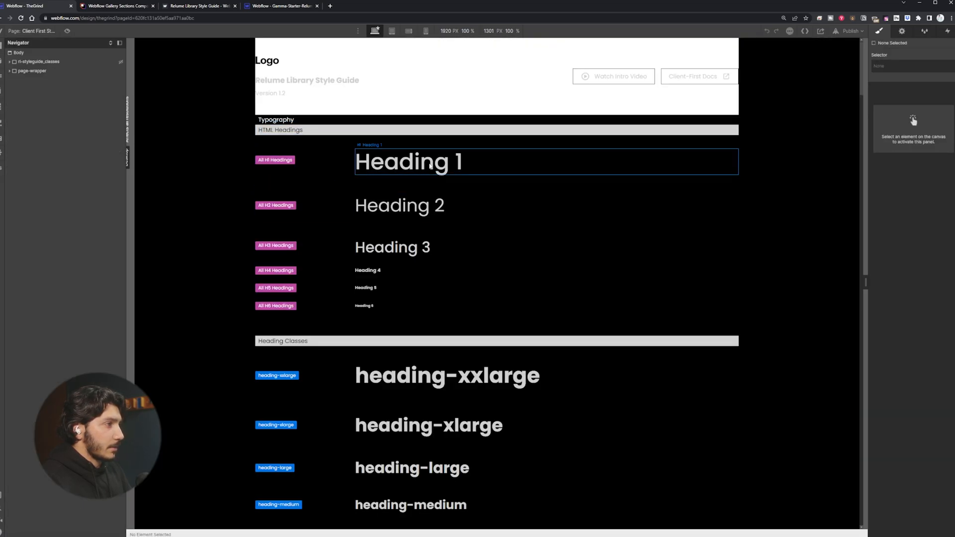
click(119, 6)
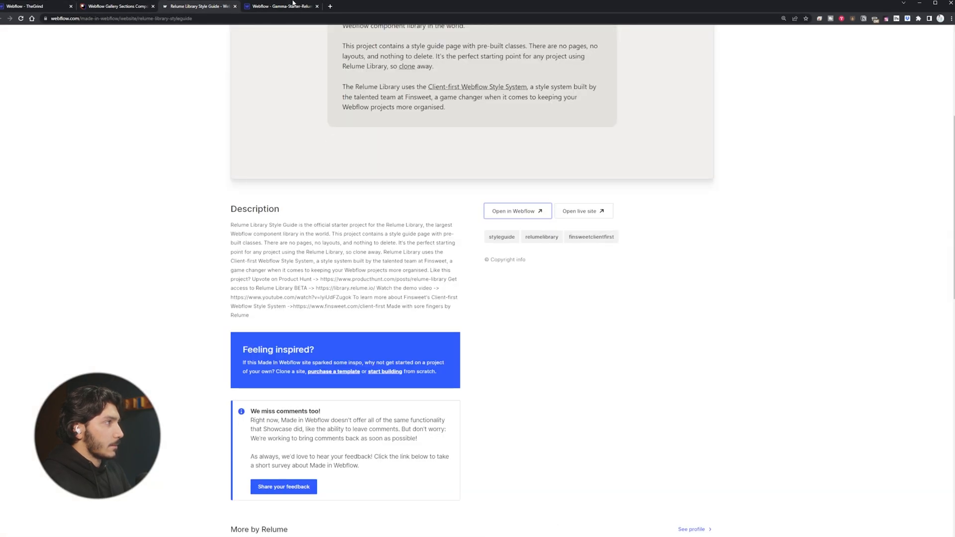
click(515, 211)
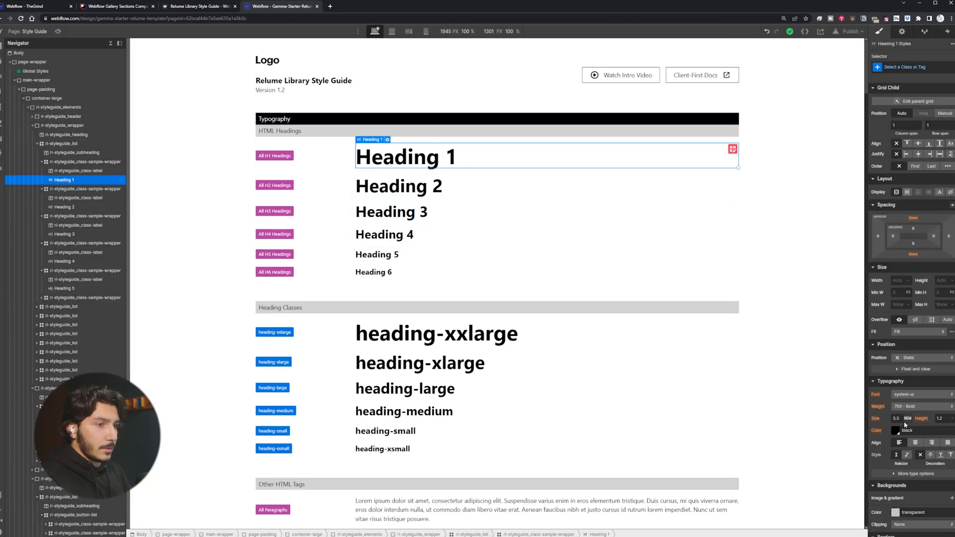
click(897, 419)
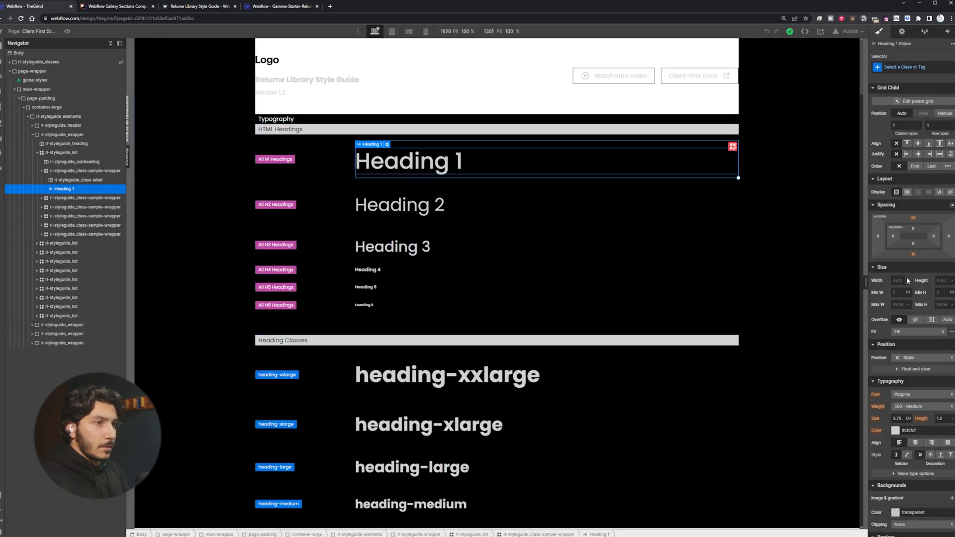
Step: Resize Heading 1 and set a new size and unit for Heading 2 in the Typography panel
click(908, 66)
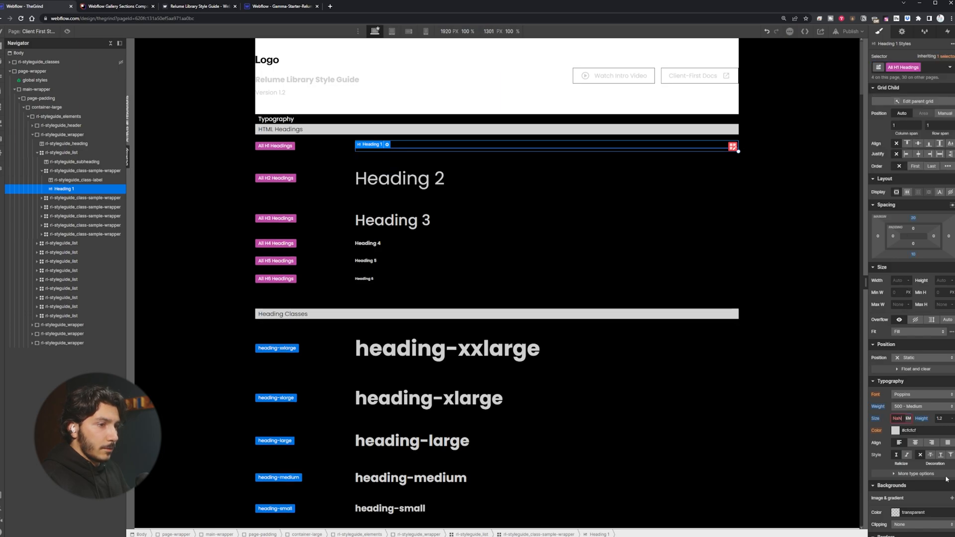
click(900, 419)
text(3.5)
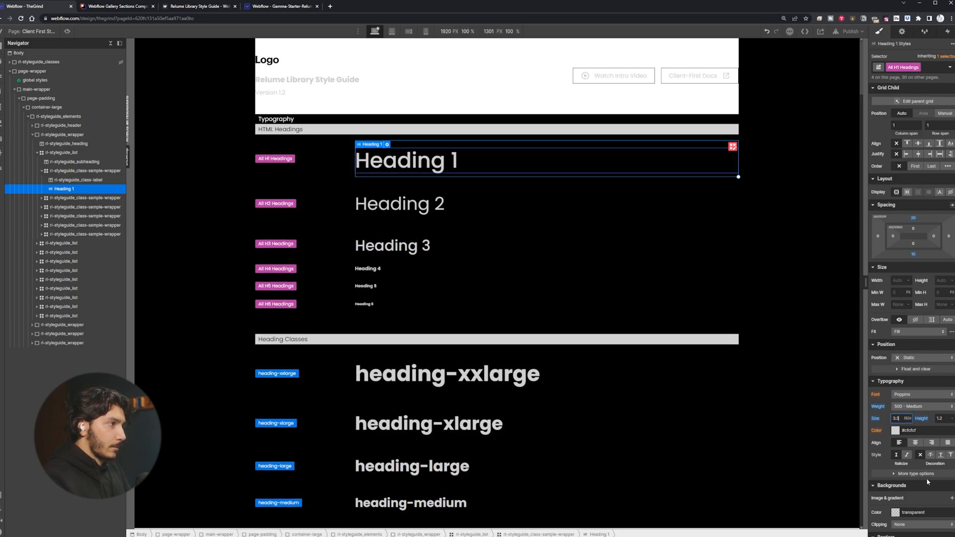
click(399, 203)
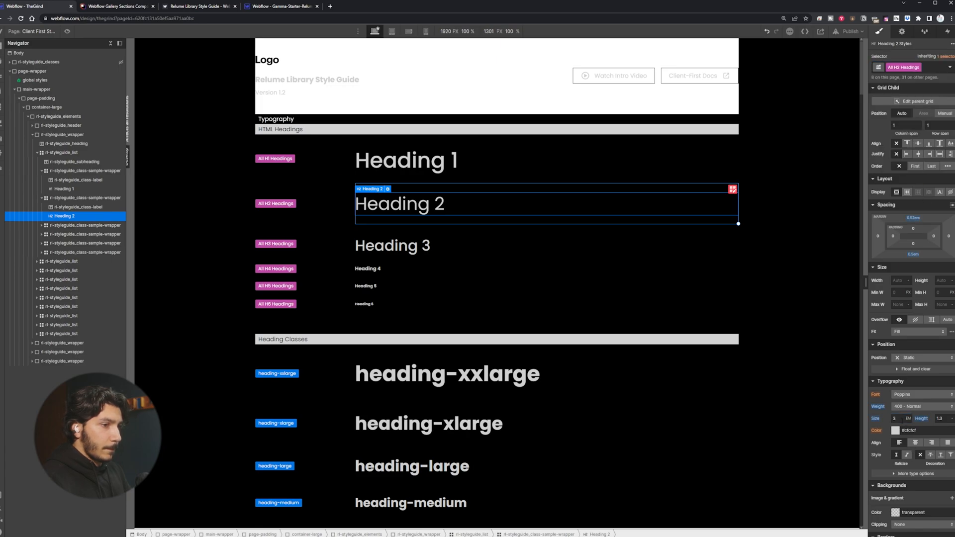
click(907, 419)
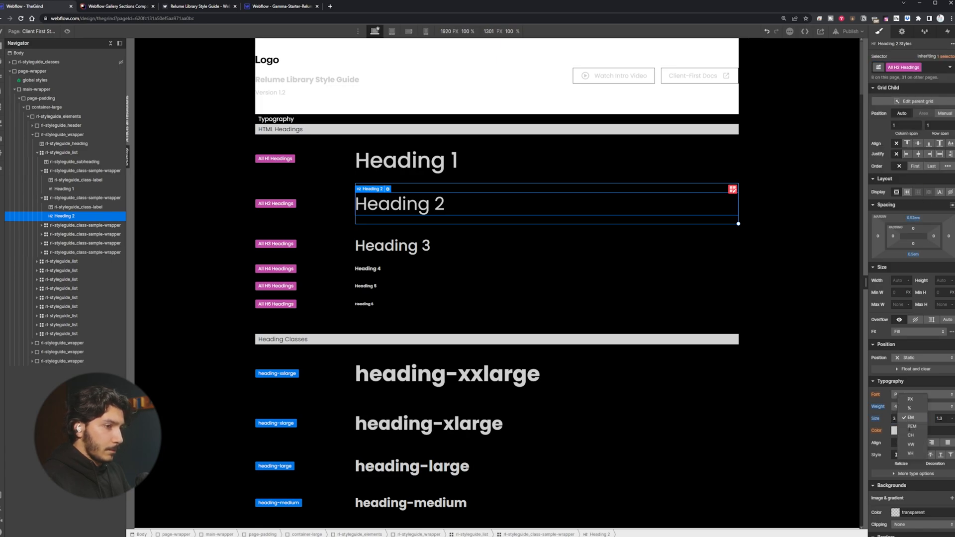
click(392, 246)
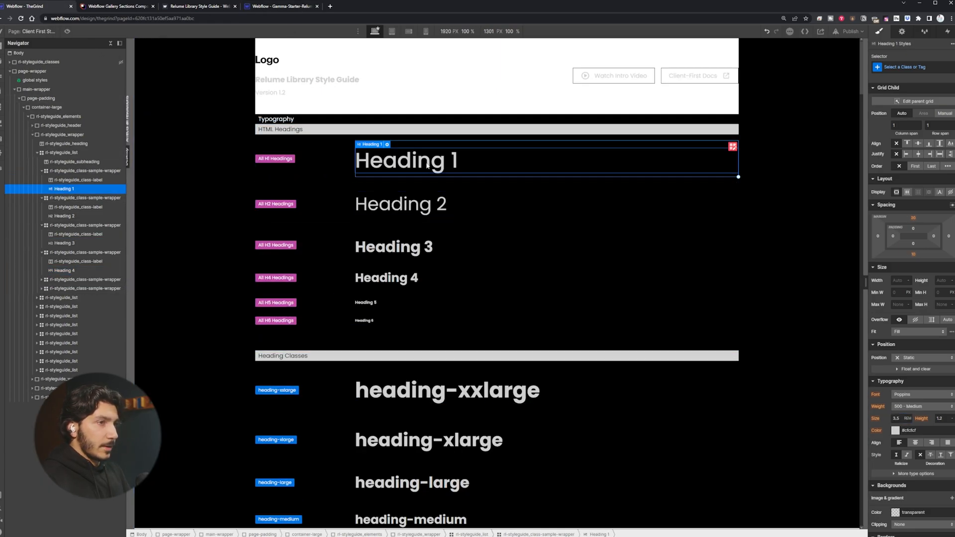
Step: Set Heading 2 and Heading 3 to medium weight, then move on to Heading 4
click(400, 203)
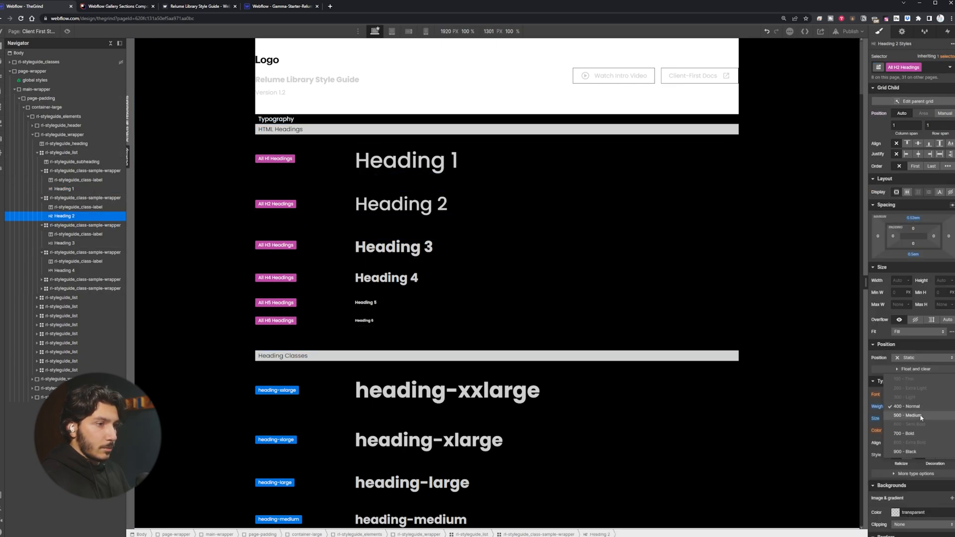
click(394, 247)
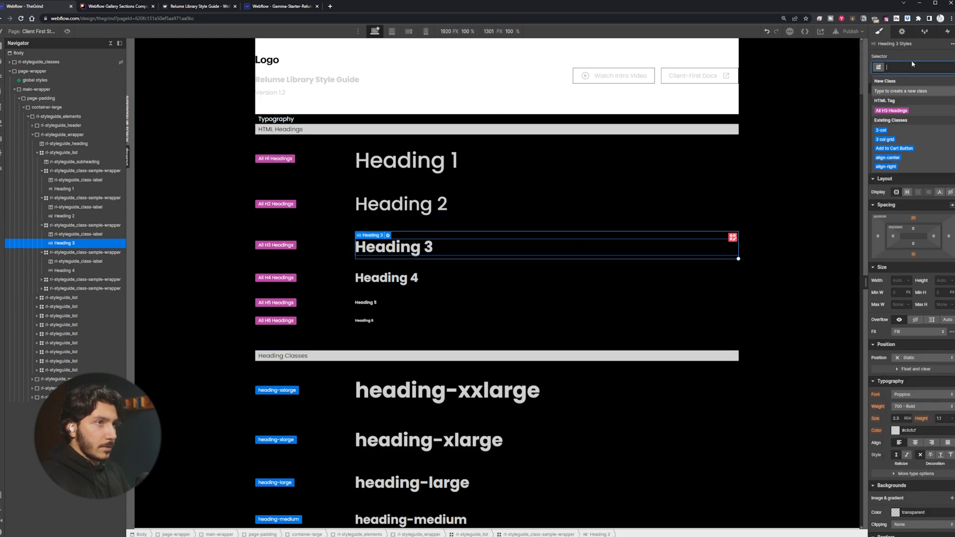
click(909, 406)
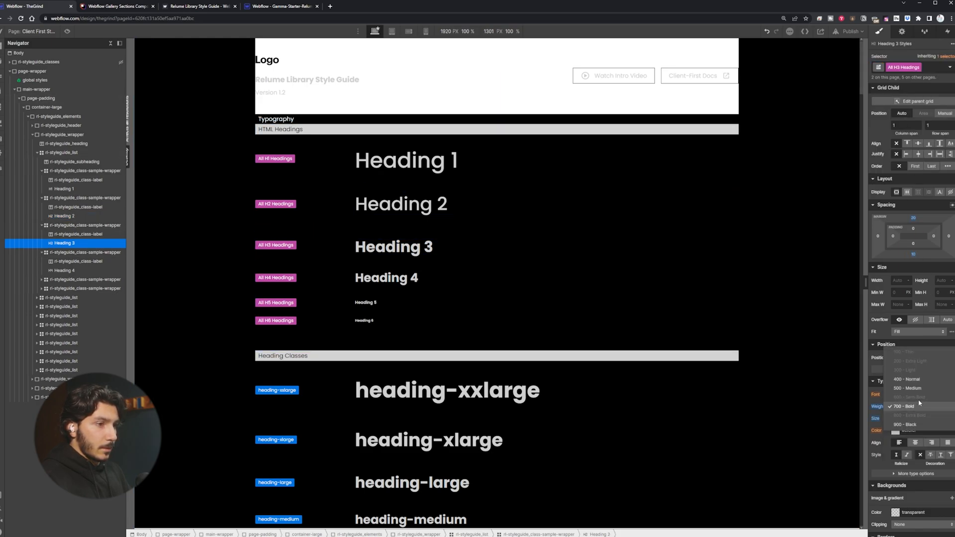
click(393, 247)
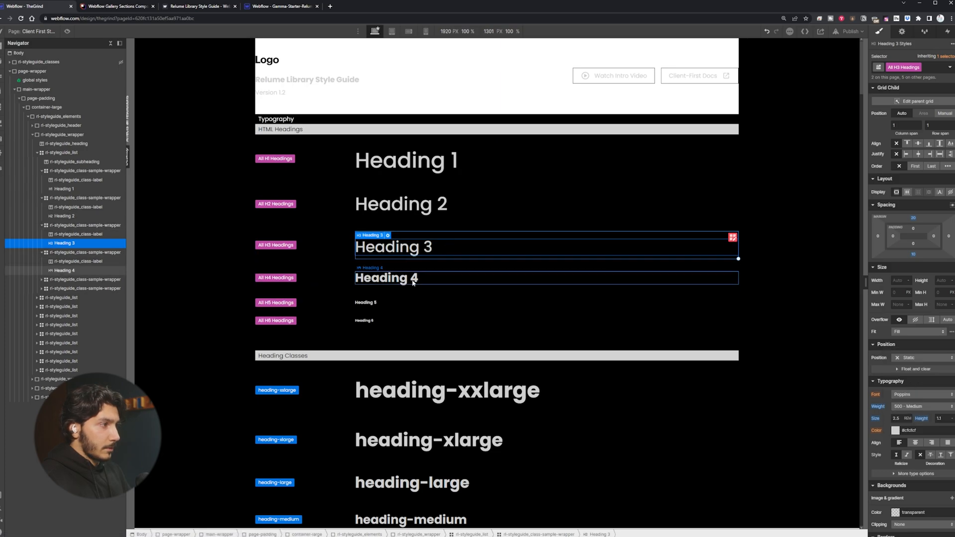
click(385, 278)
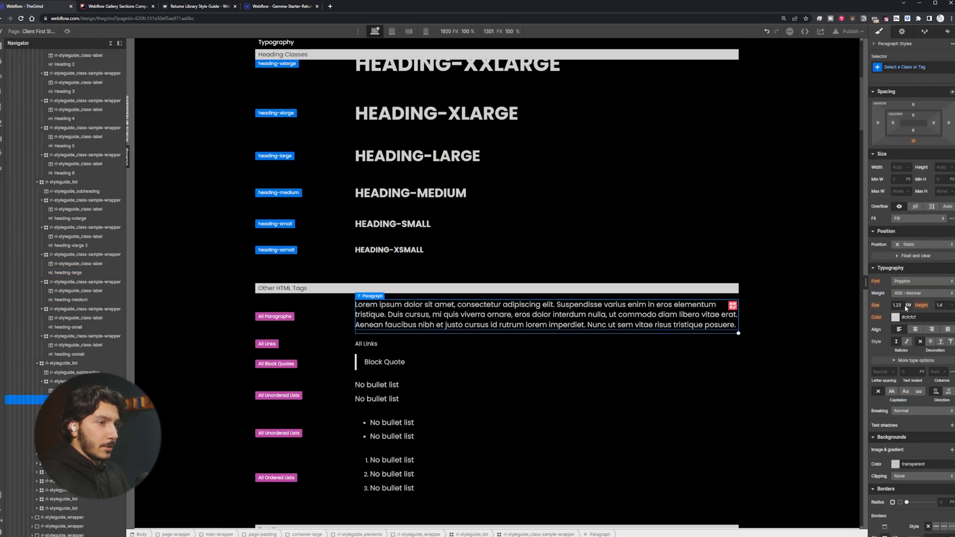
click(896, 306)
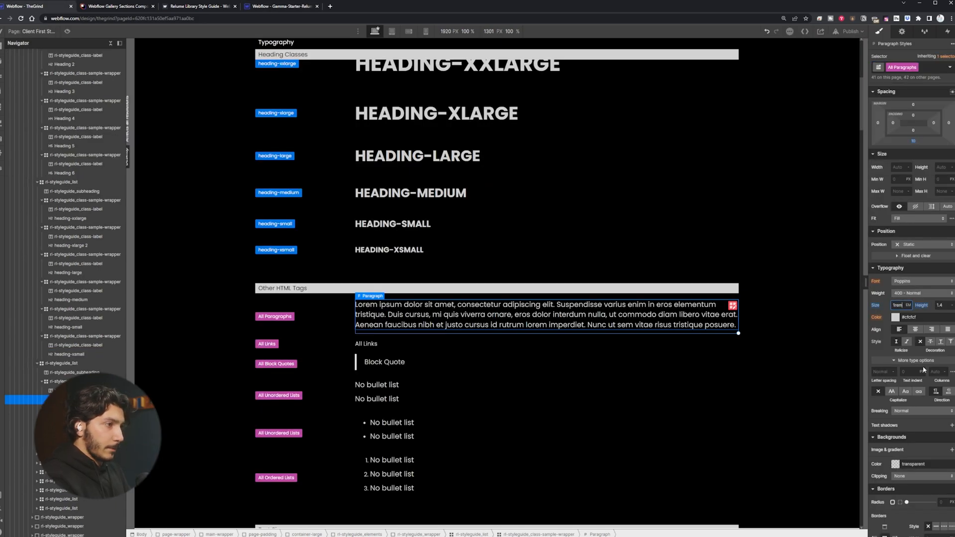
click(385, 362)
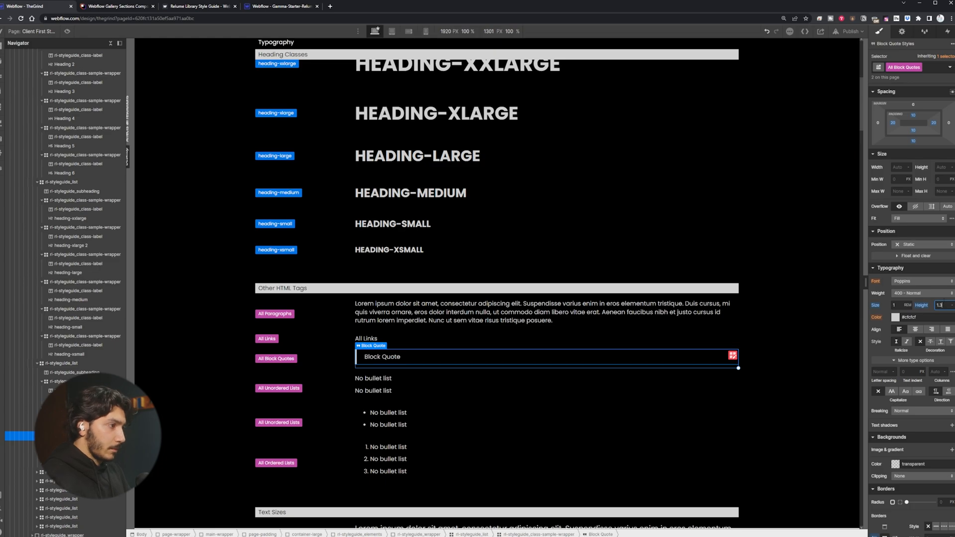
click(373, 378)
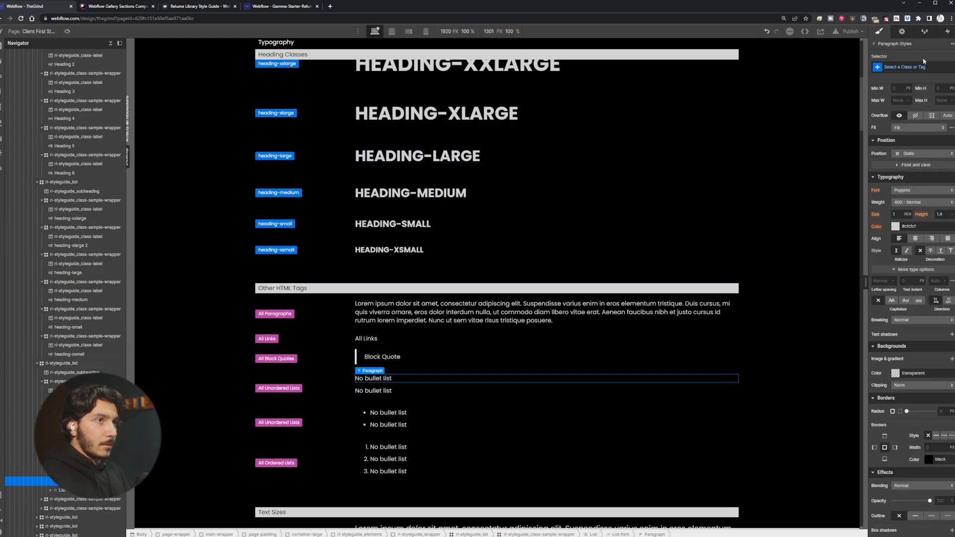
click(373, 390)
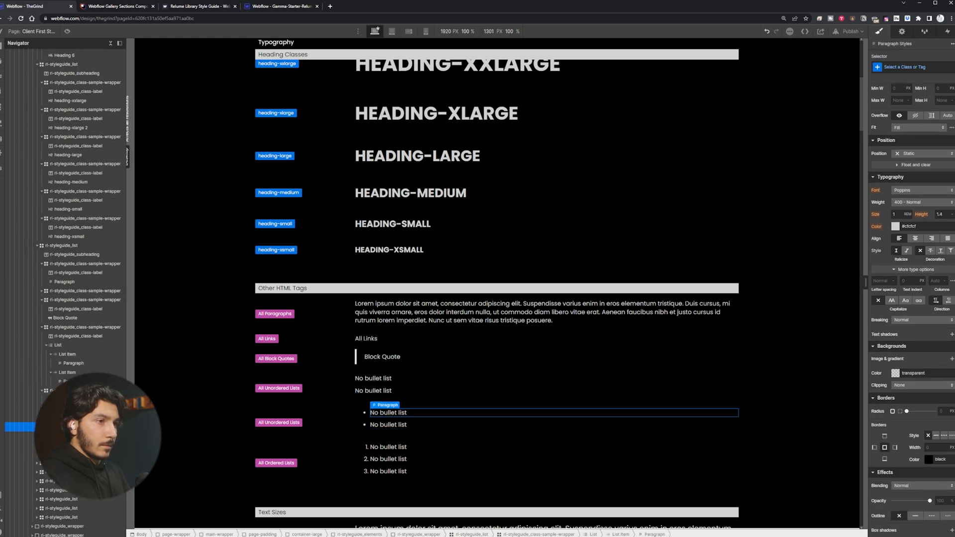
scroll(down, 3)
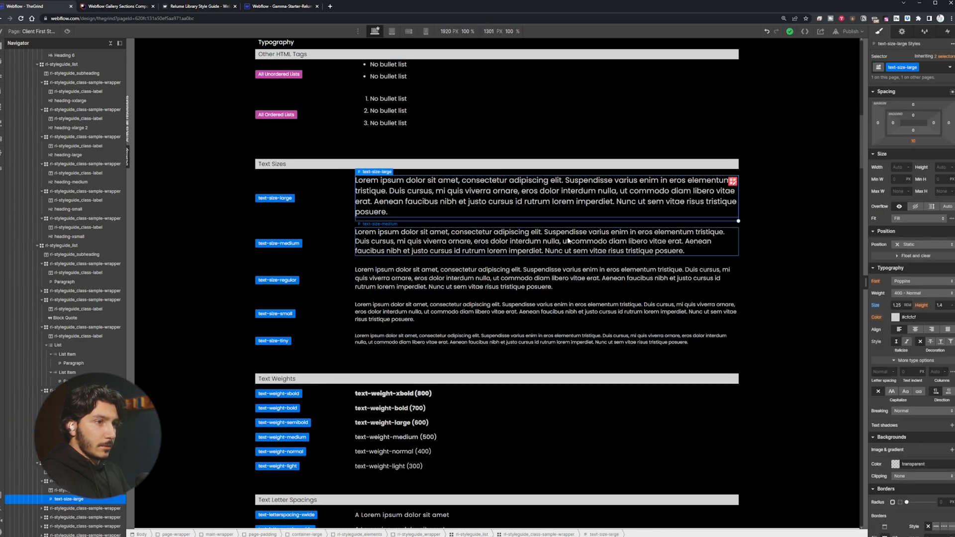
click(536, 279)
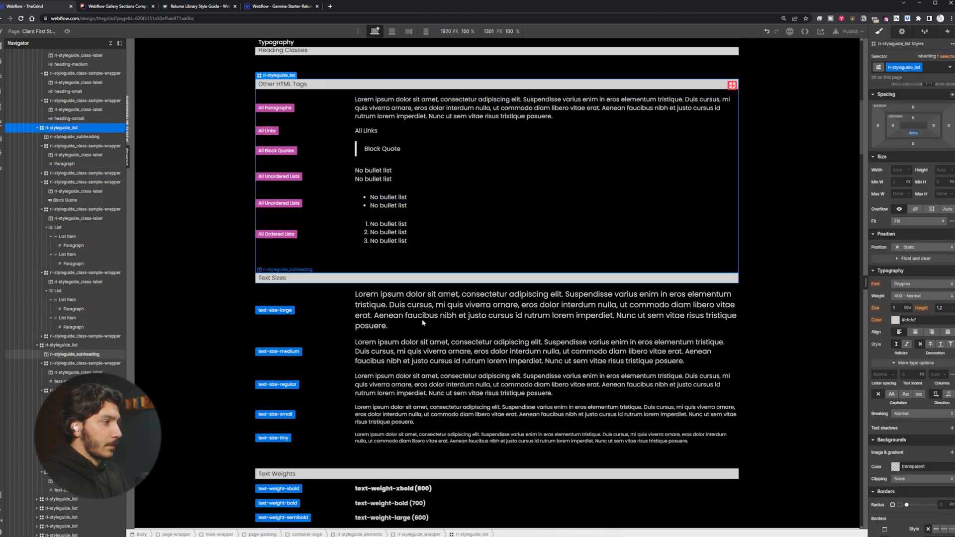
click(544, 309)
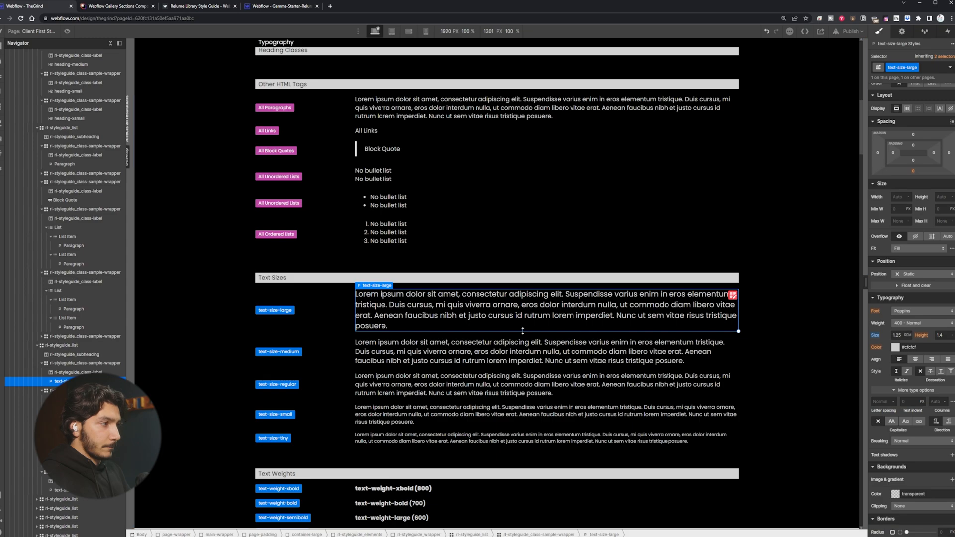
scroll(down, 3)
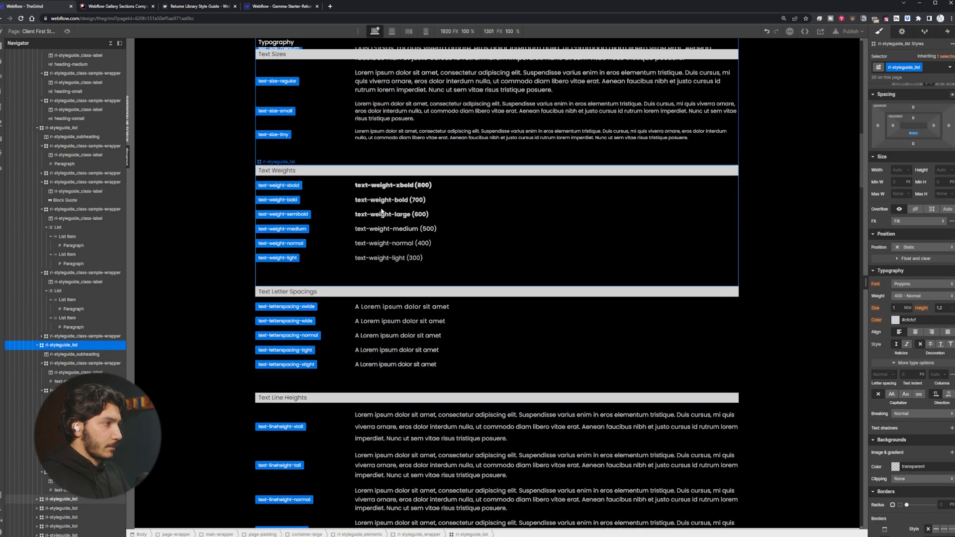
click(390, 200)
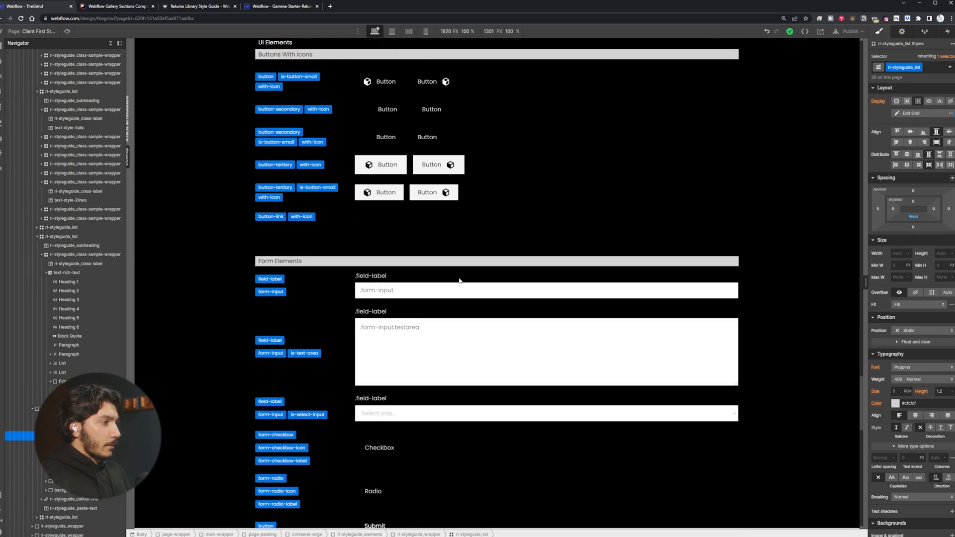
Step: Give the primary Button class an Orange Red background fill
scroll(down, 3)
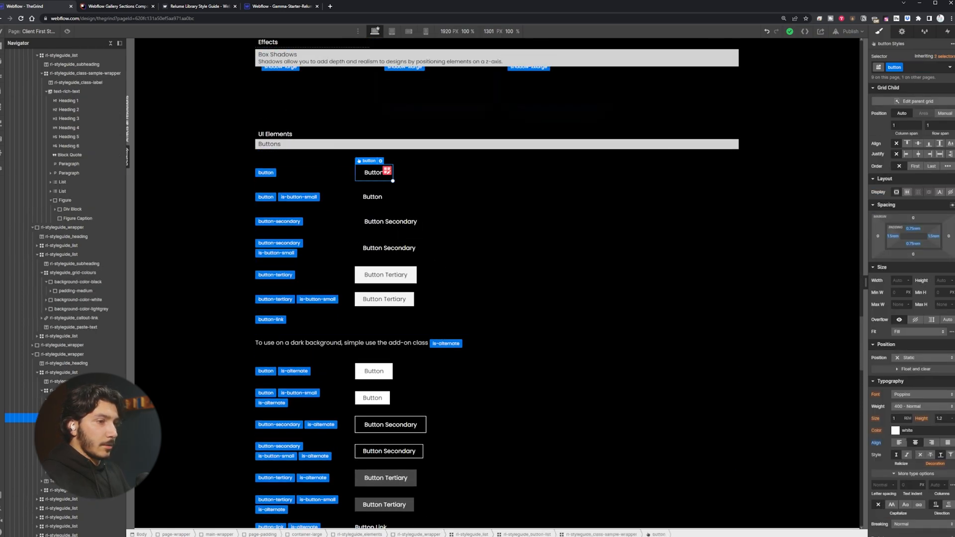
click(894, 431)
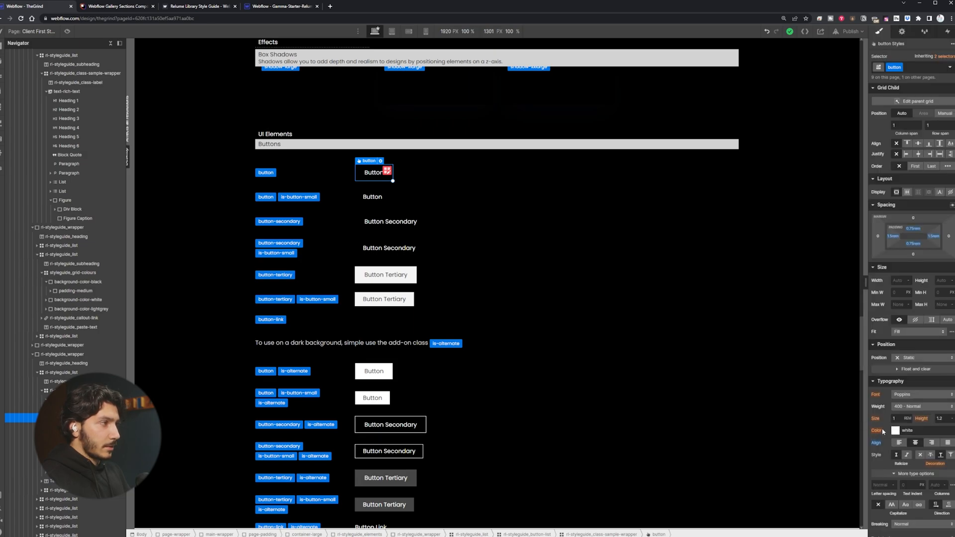
scroll(down, 3)
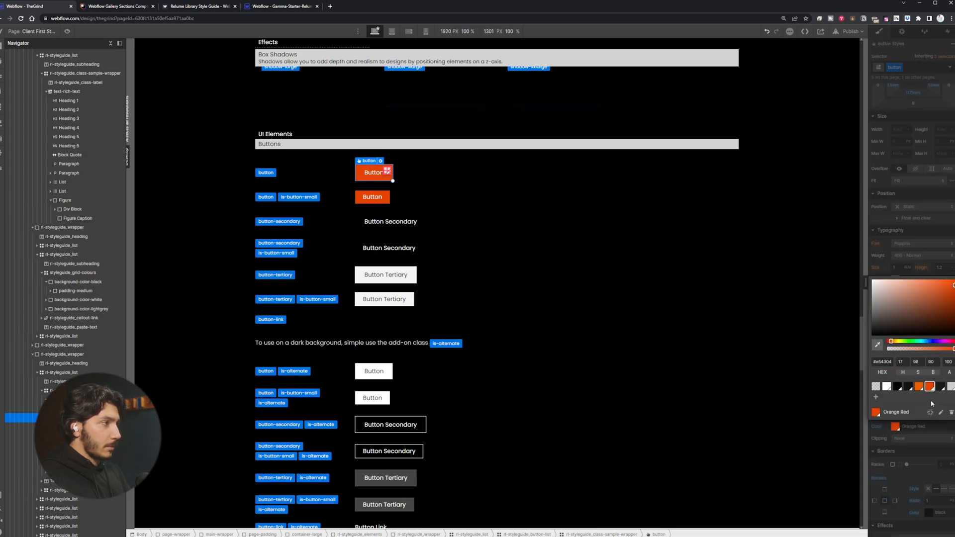
click(390, 221)
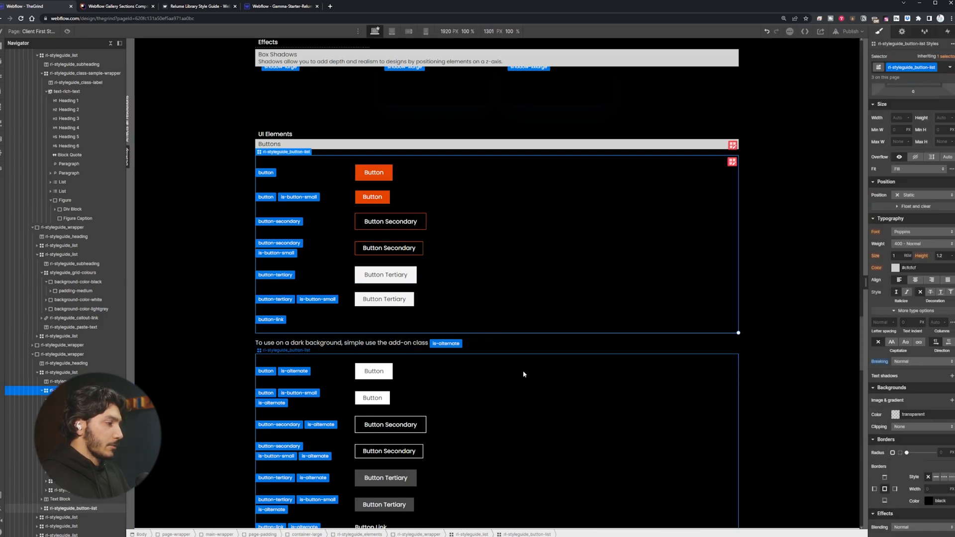
Step: Scroll to the secondary buttons and select the radio icon to adjust its border colour
scroll(down, 3)
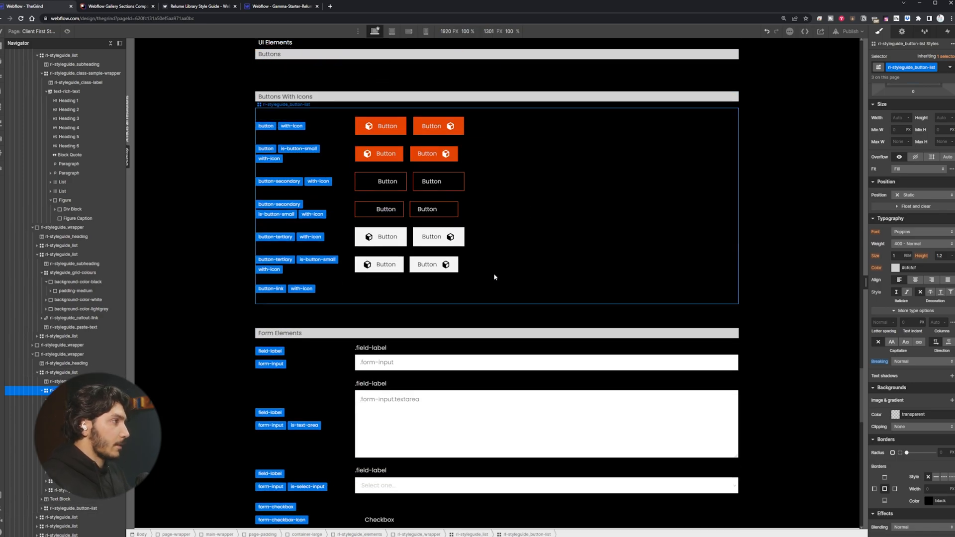
scroll(down, 3)
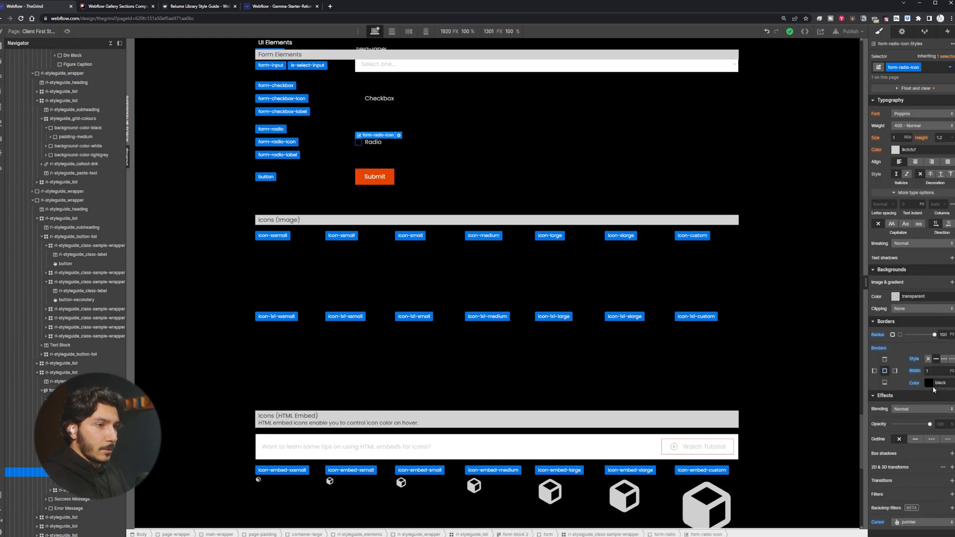
click(930, 382)
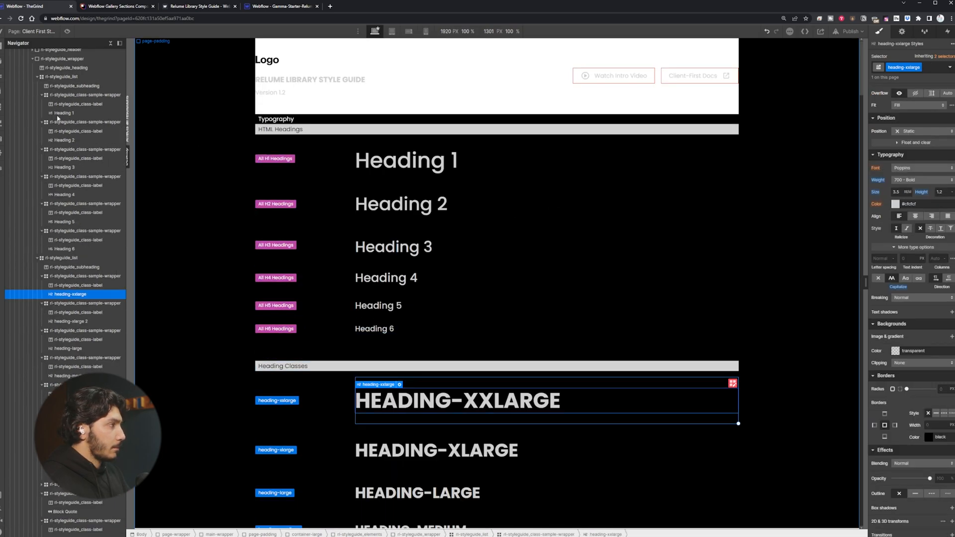
Step: Return to the Home page and rename the first navbar links to Home and Coffee
click(5, 47)
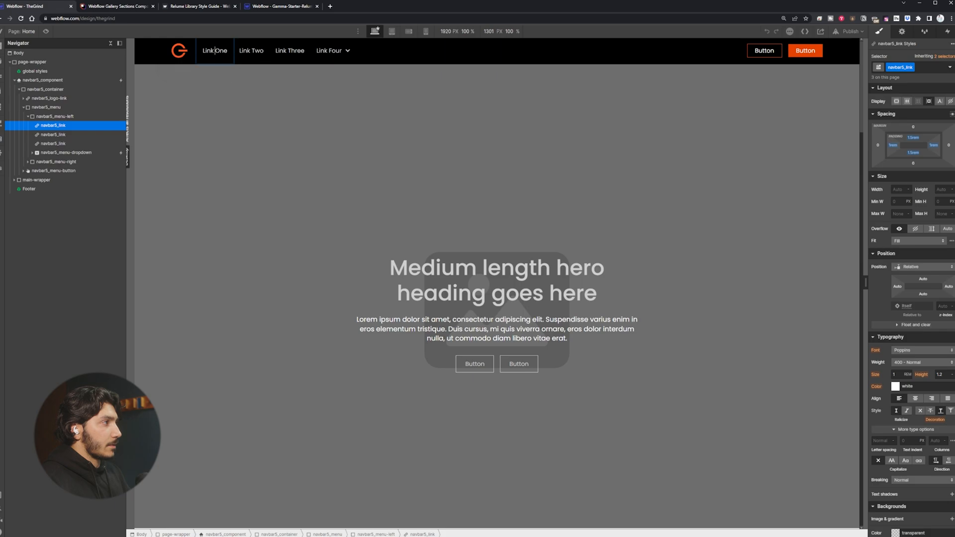
double_click(215, 51)
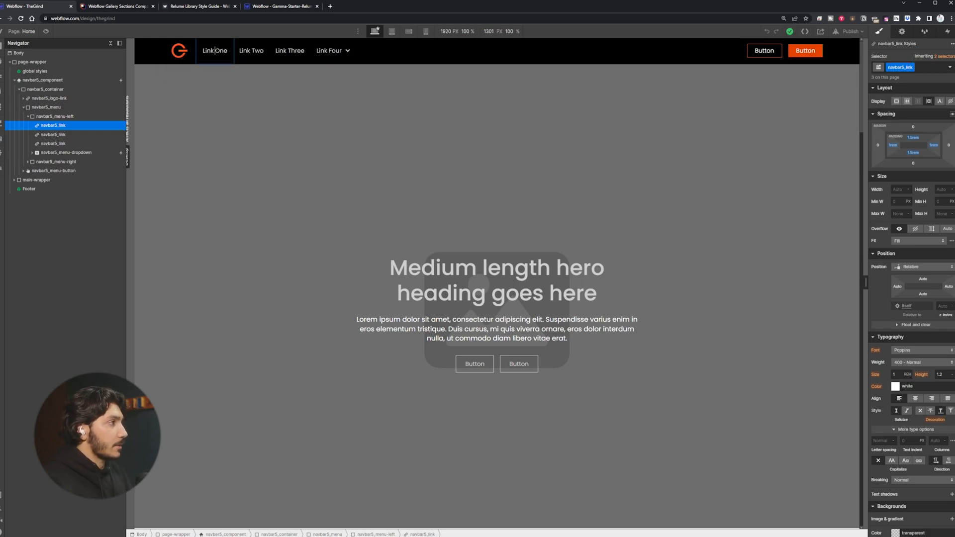
double_click(215, 51)
text(Home)
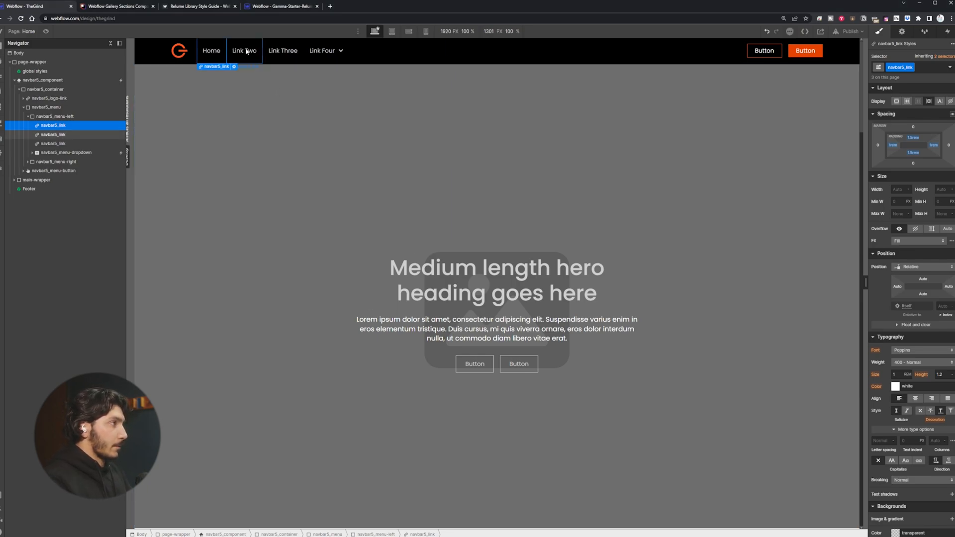
text(Coffee)
click(283, 51)
text(Subscriptions)
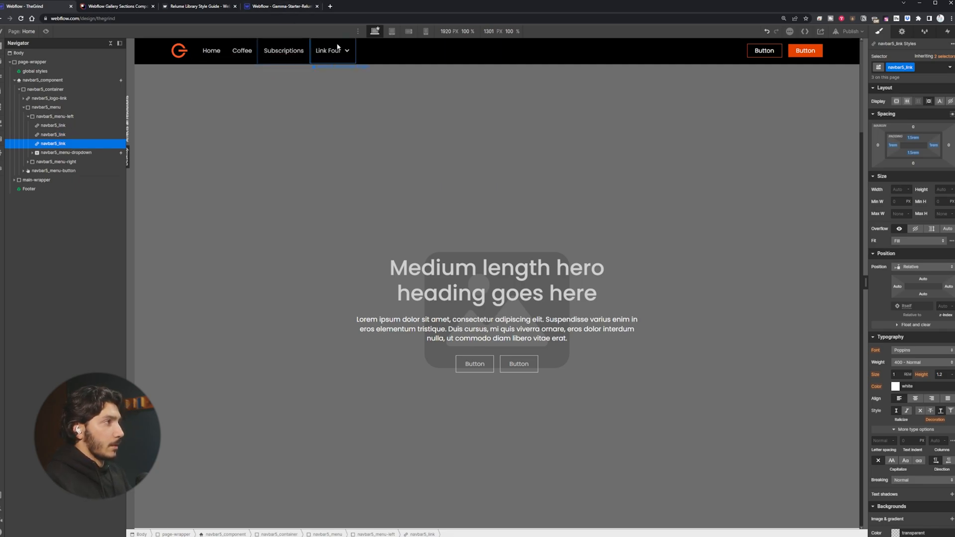
Step: Rename the navbar dropdown link to Content
double_click(330, 51)
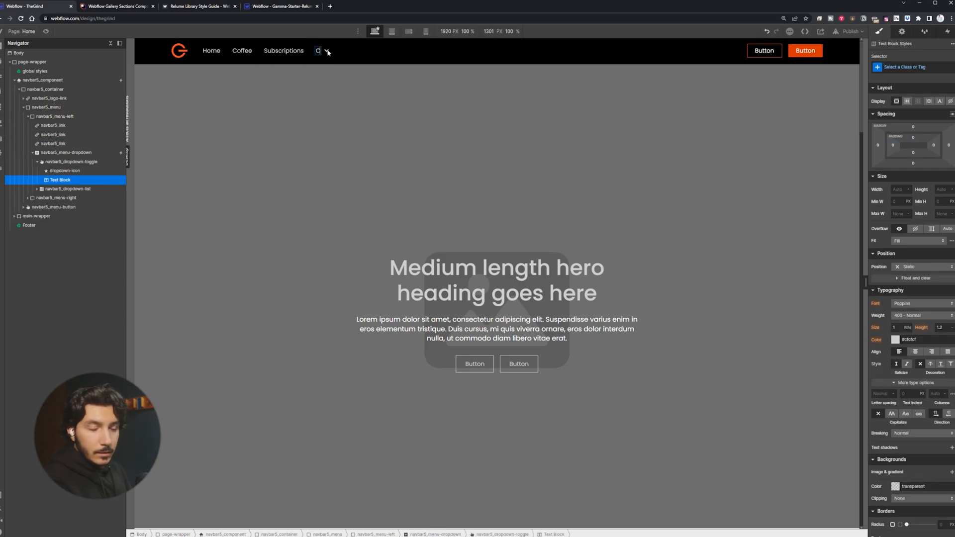
text(ontent)
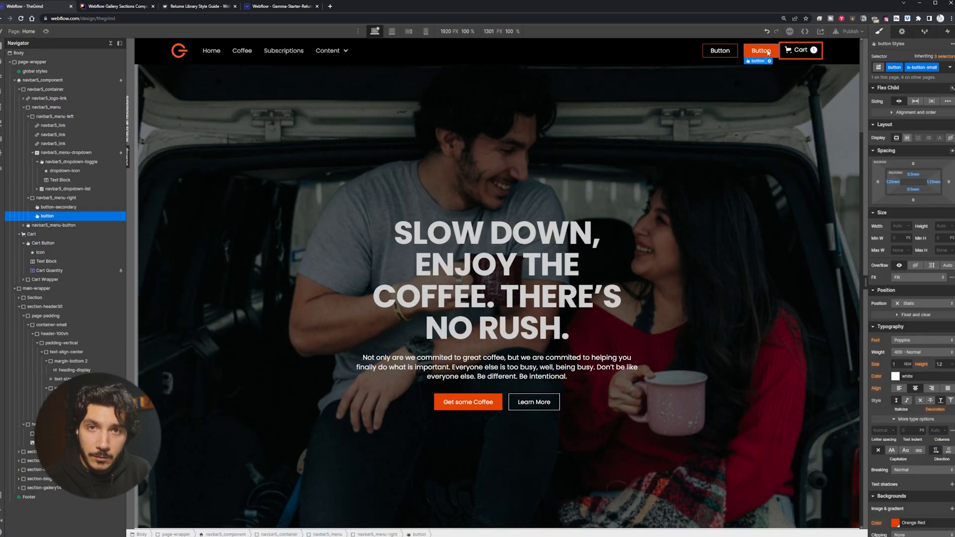
Step: Select the navbar Cart button and retitle the product section 'OUR Coffee'
click(800, 50)
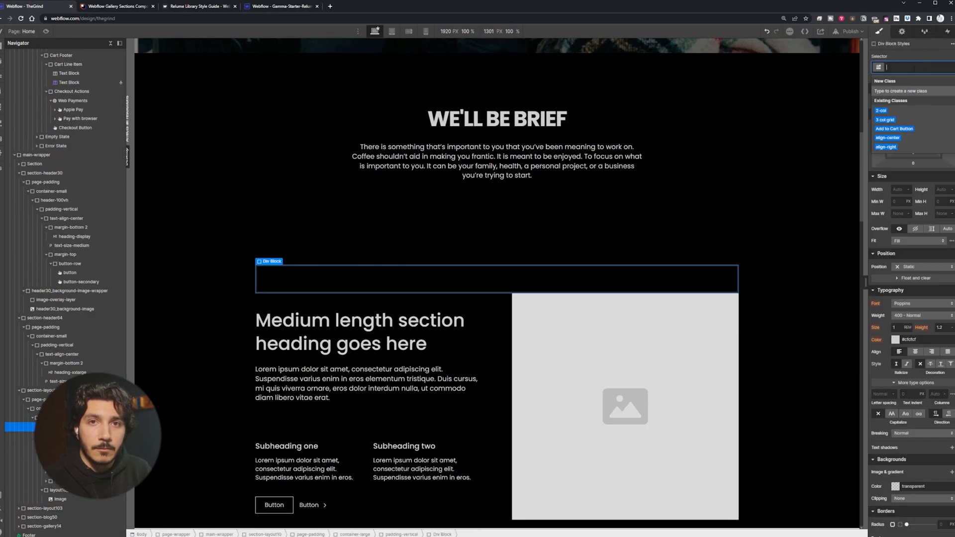
text(OUR)
text(product_select)
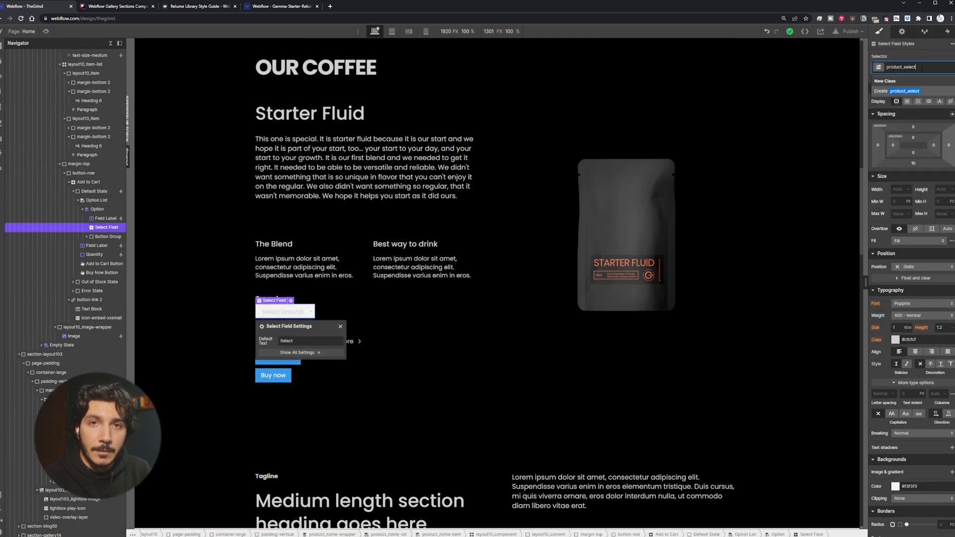
click(104, 218)
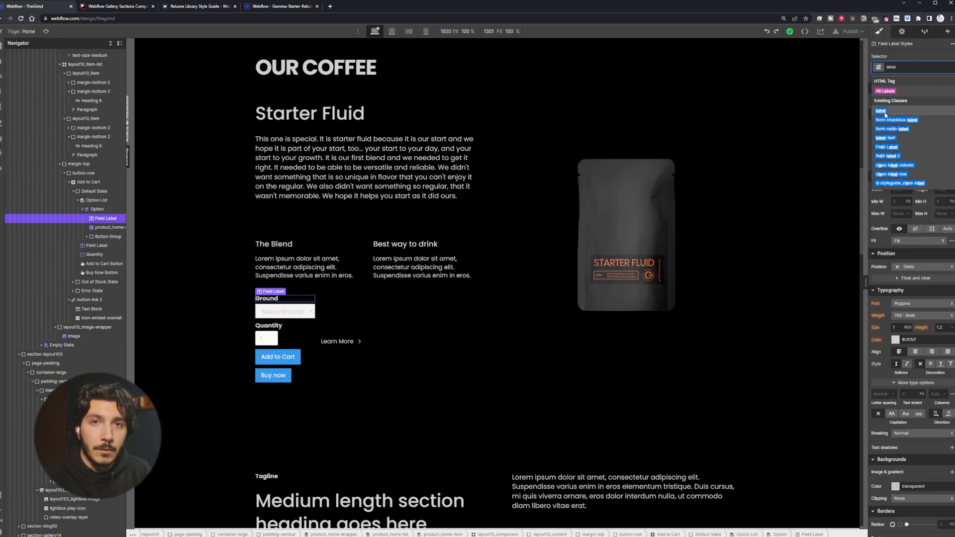
Step: Assign the existing Add to Cart Button class to the product form's button and review the Coffee Reads grid
click(93, 254)
text(add)
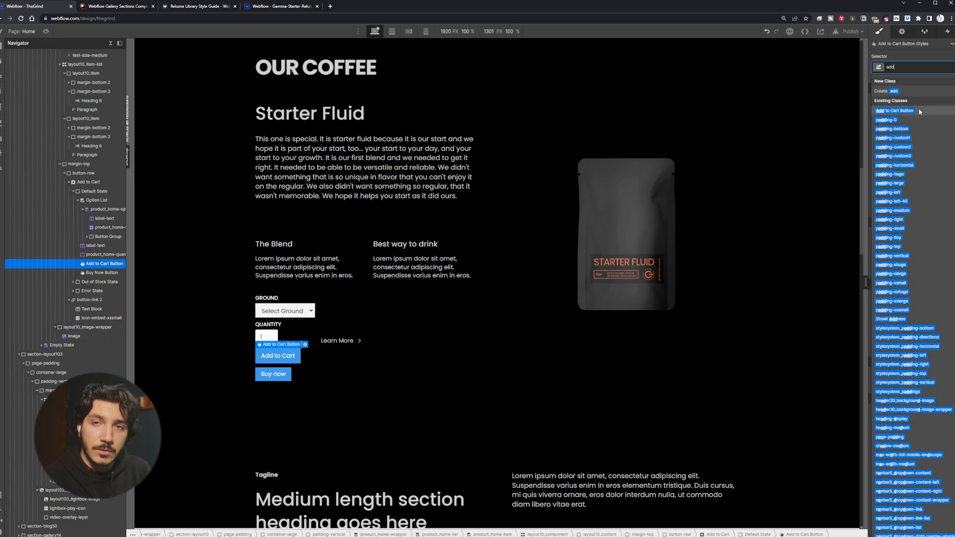
click(94, 213)
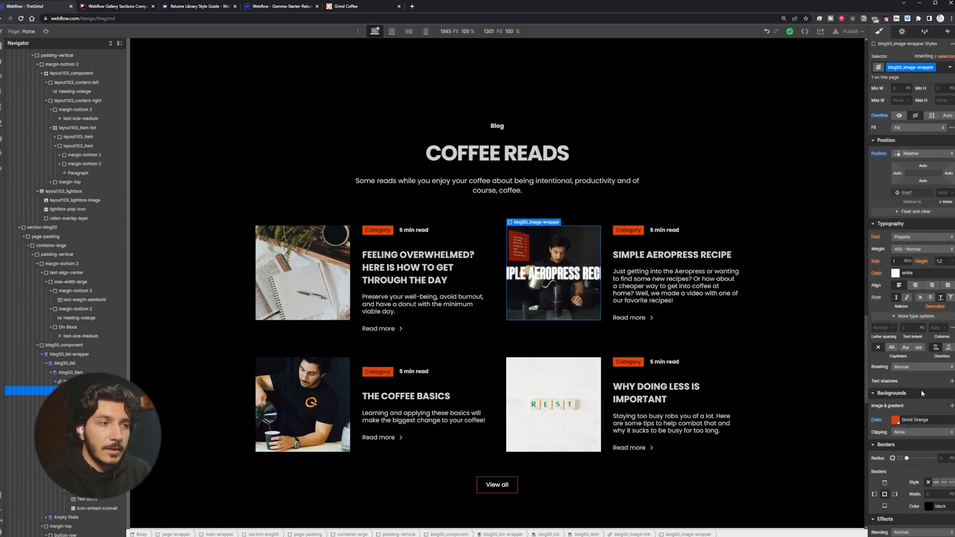
scroll(down, 3)
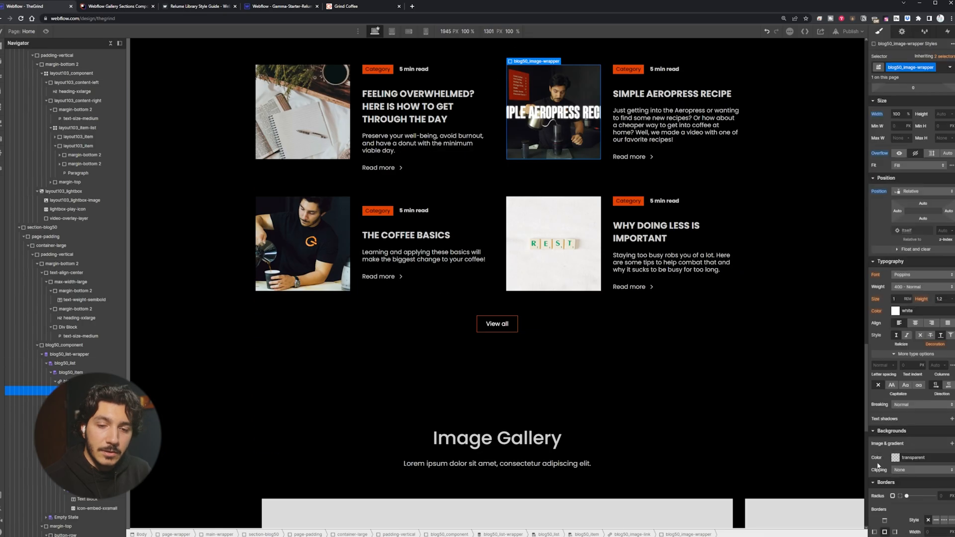